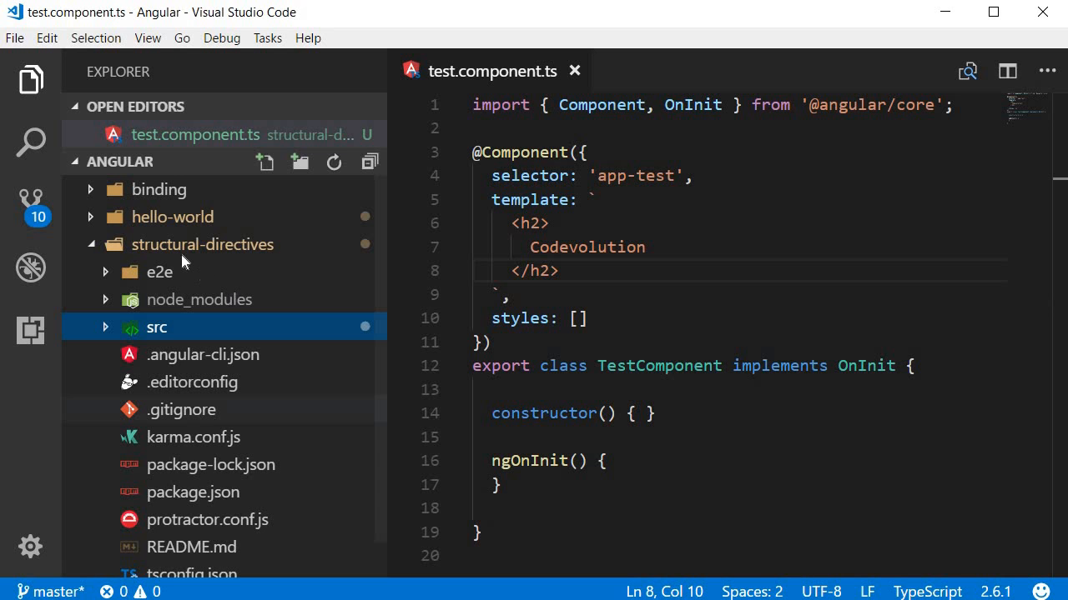
mouse_move(183, 244)
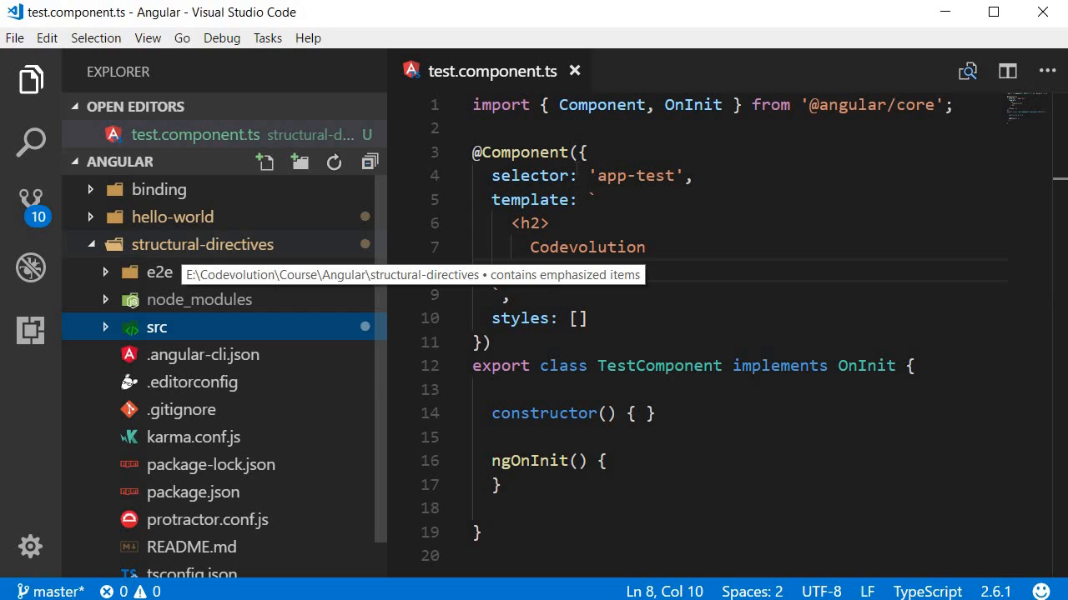
mouse_move(492, 70)
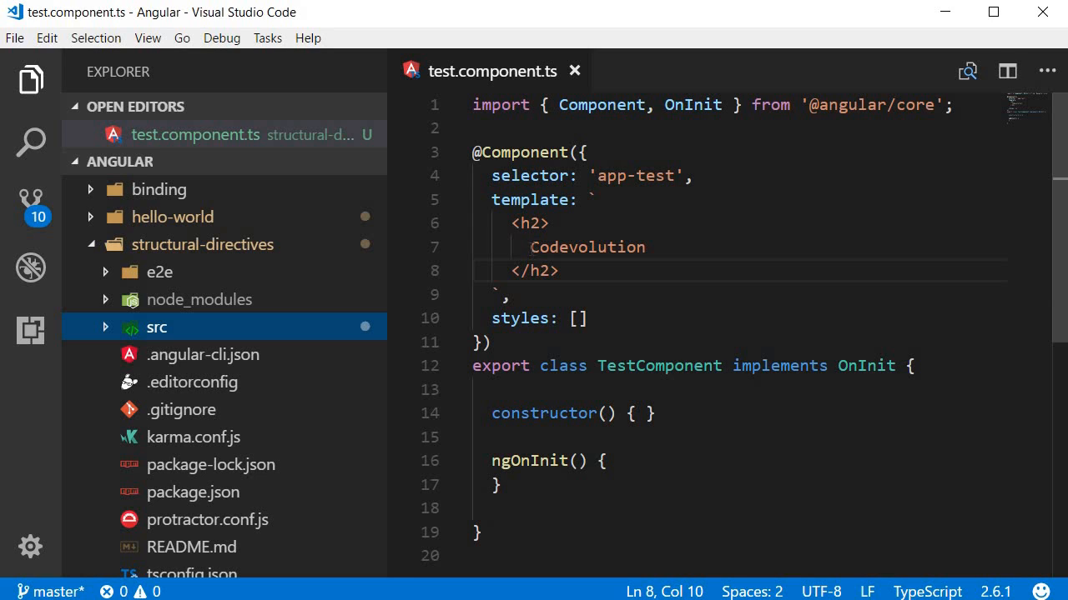
mouse_move(26, 83)
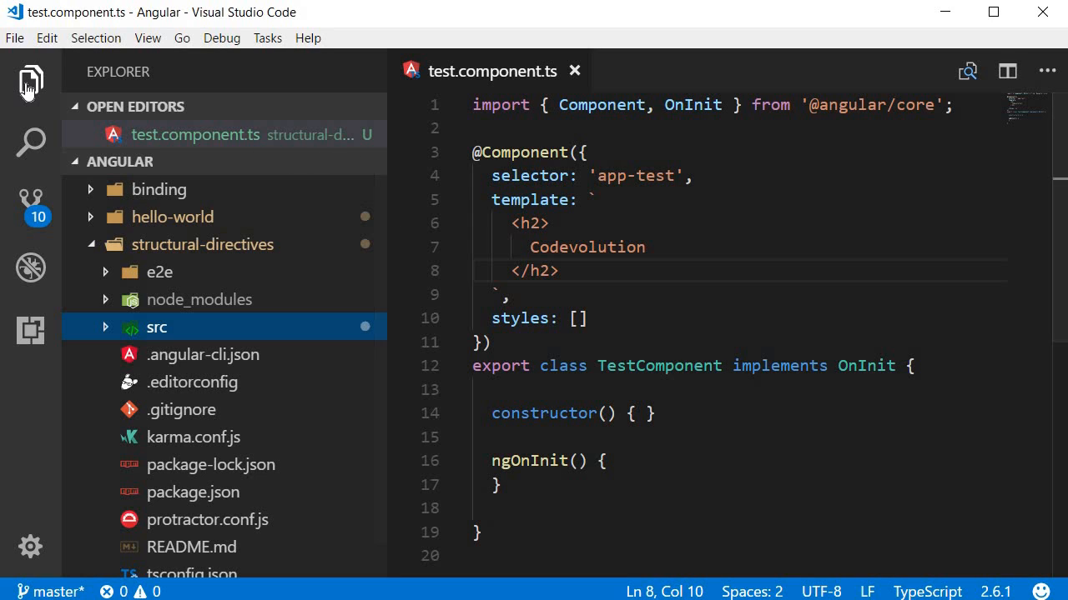
Step: Hide the Explorer sidebar so test.component.ts fills the window
click(30, 80)
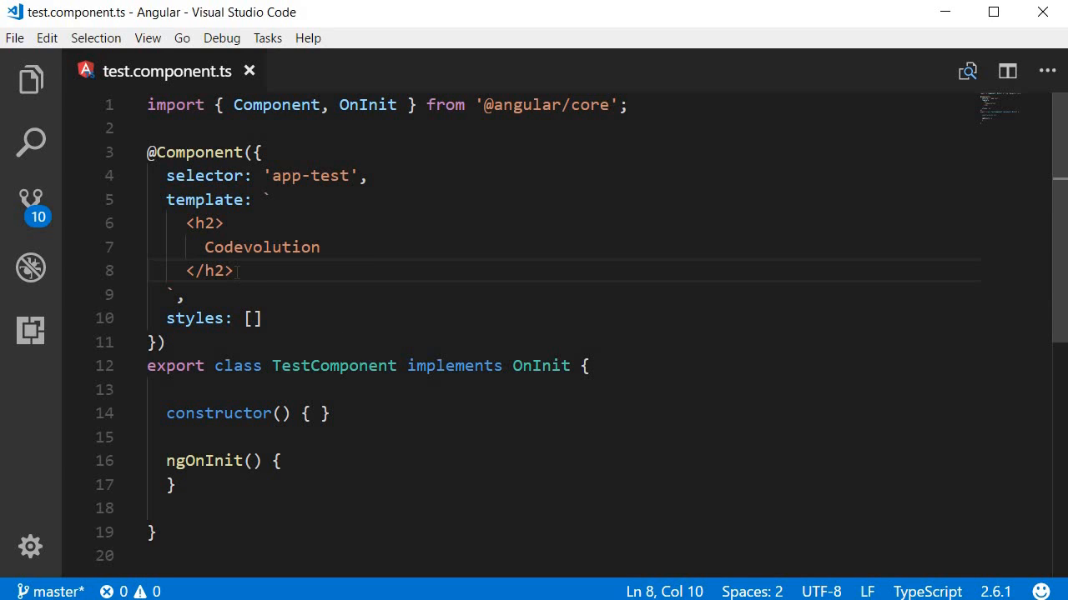
Step: Add *ngIf="true" to the h2 Codevolution heading in the template
click(214, 223)
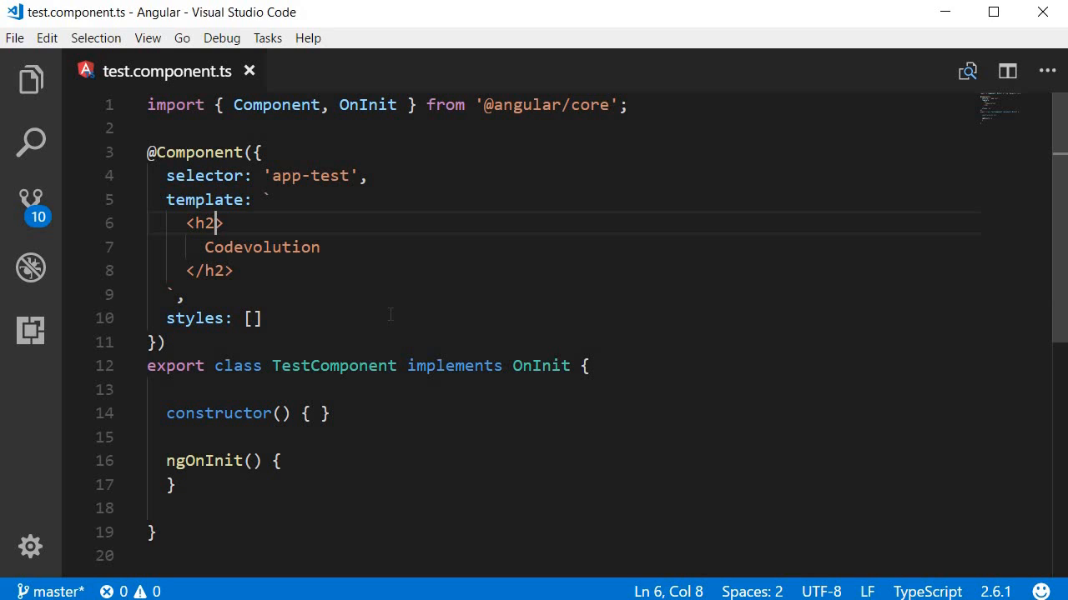
text(*ngIf)
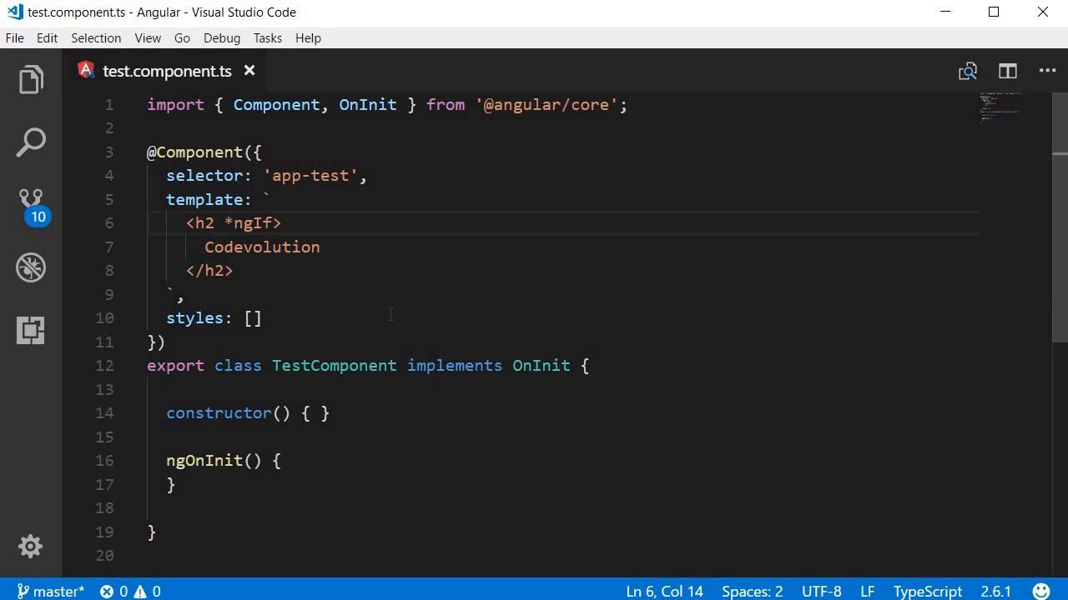
text(=)
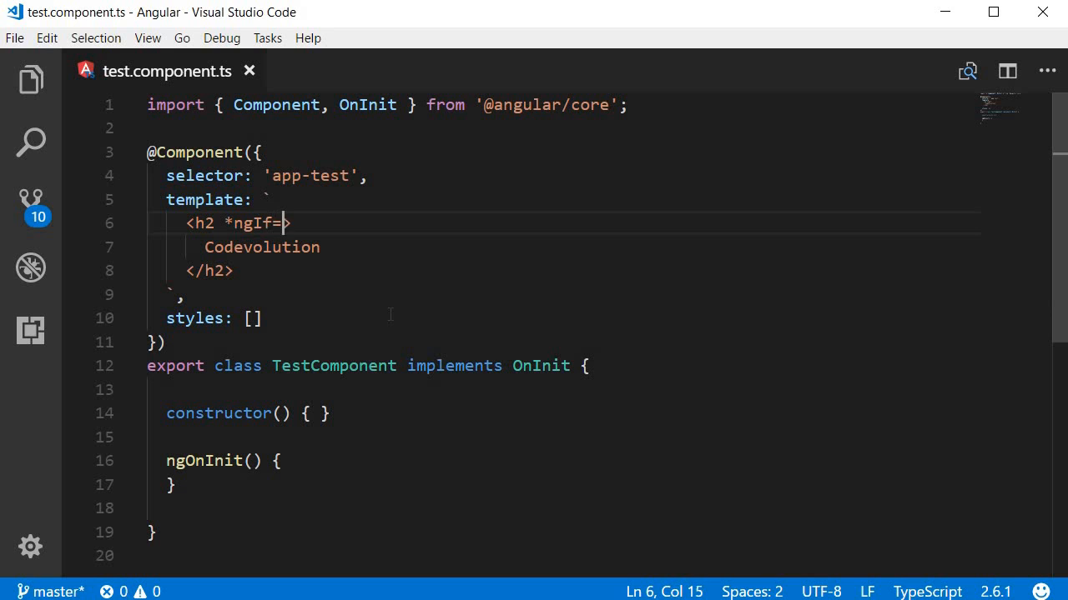
text("true")
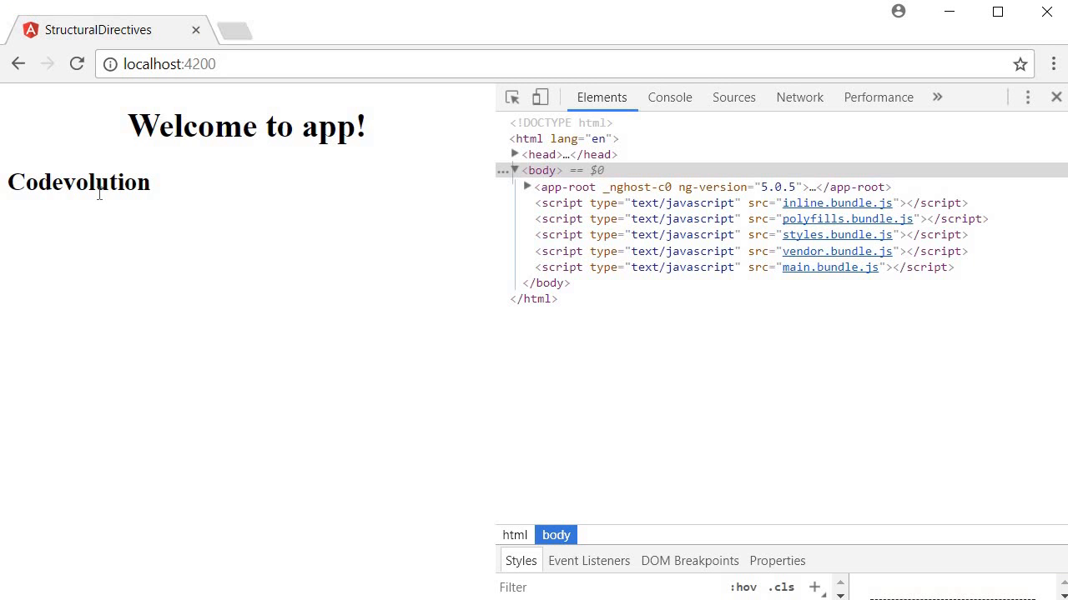
Step: Inspect the Codevolution heading in Chrome DevTools to see its ng-if binding of true
right_click(100, 194)
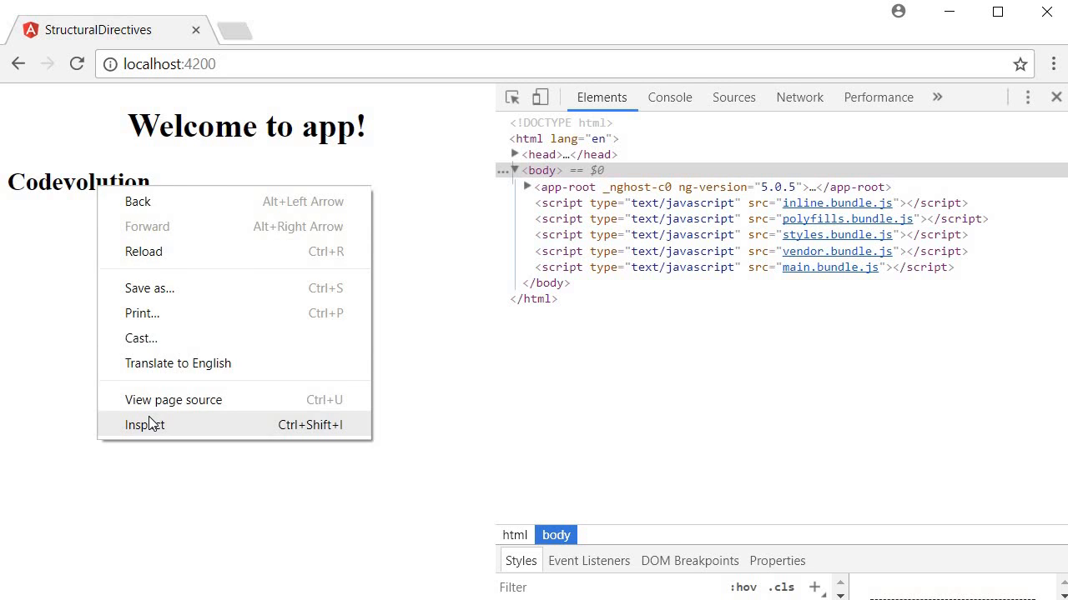
click(144, 425)
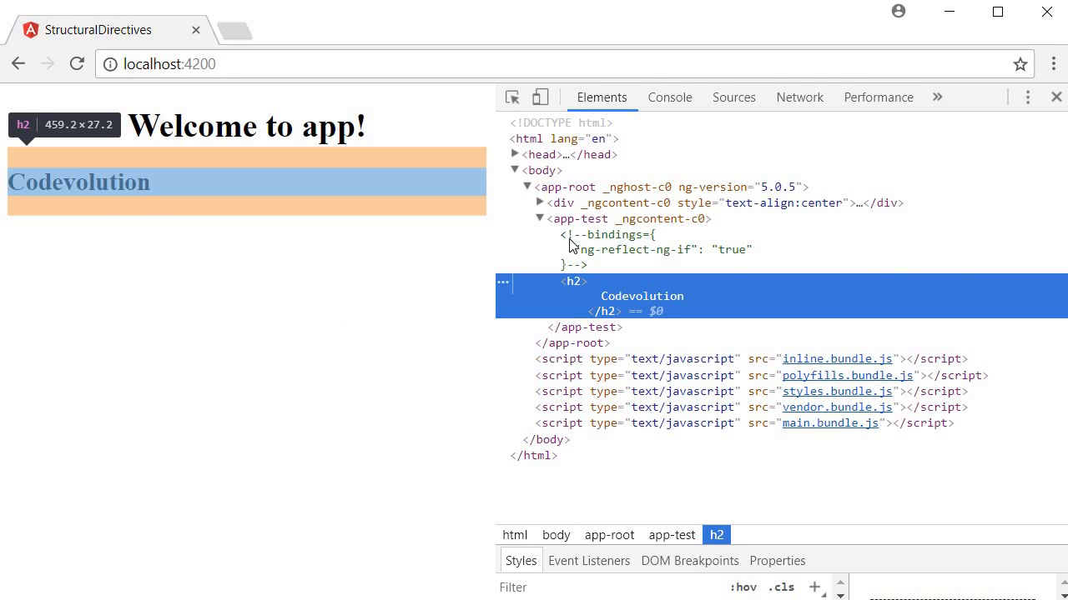
mouse_move(580, 219)
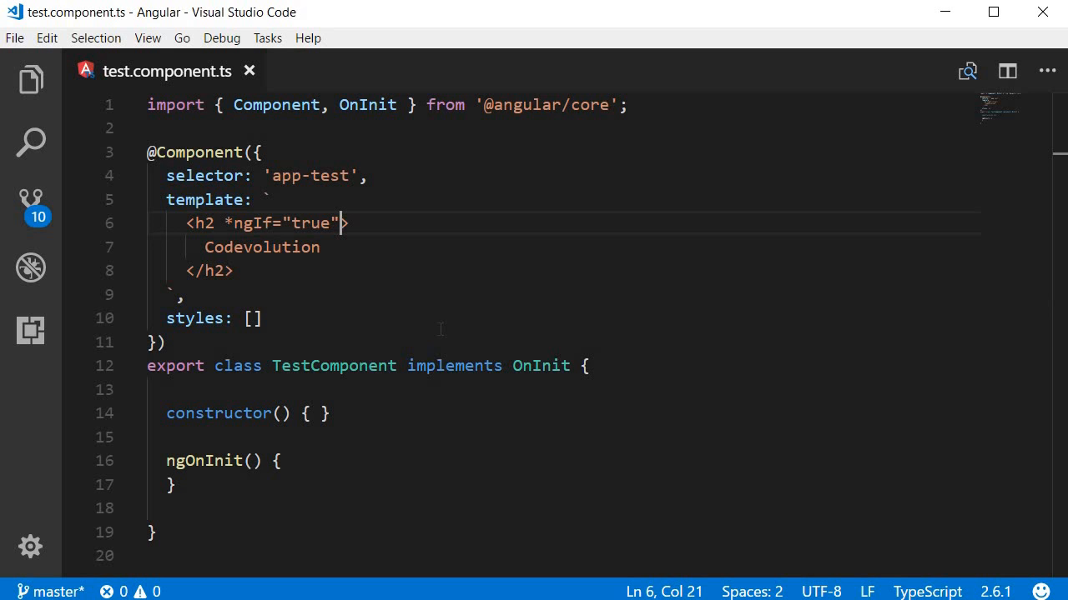
Step: Change the h2's *ngIf condition from true to false
click(302, 223)
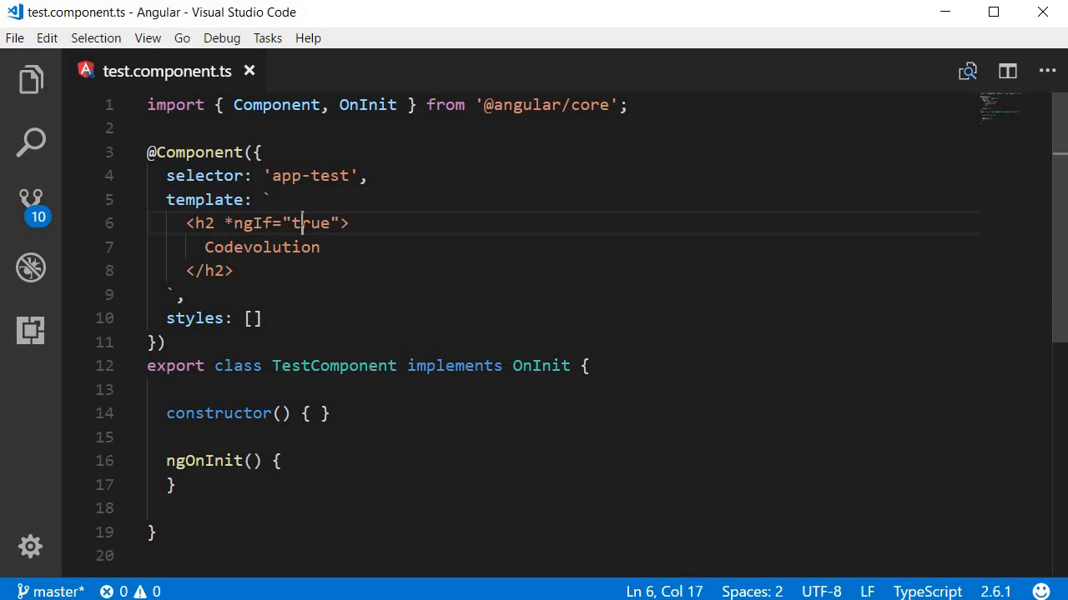
text(false)
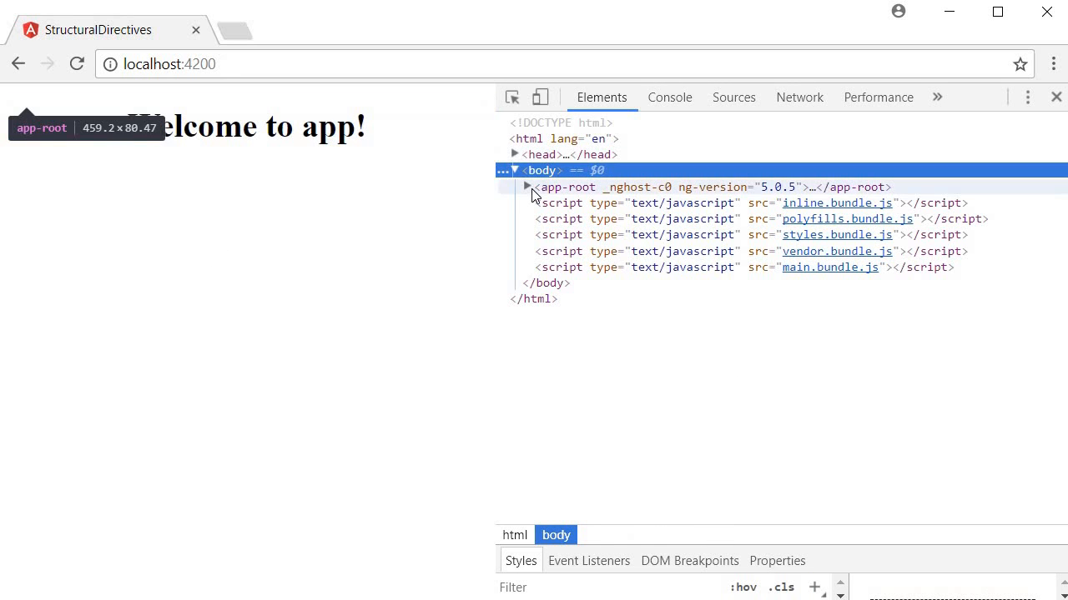
Step: Expand app-root in DevTools and inspect the now-empty app-test element
click(527, 187)
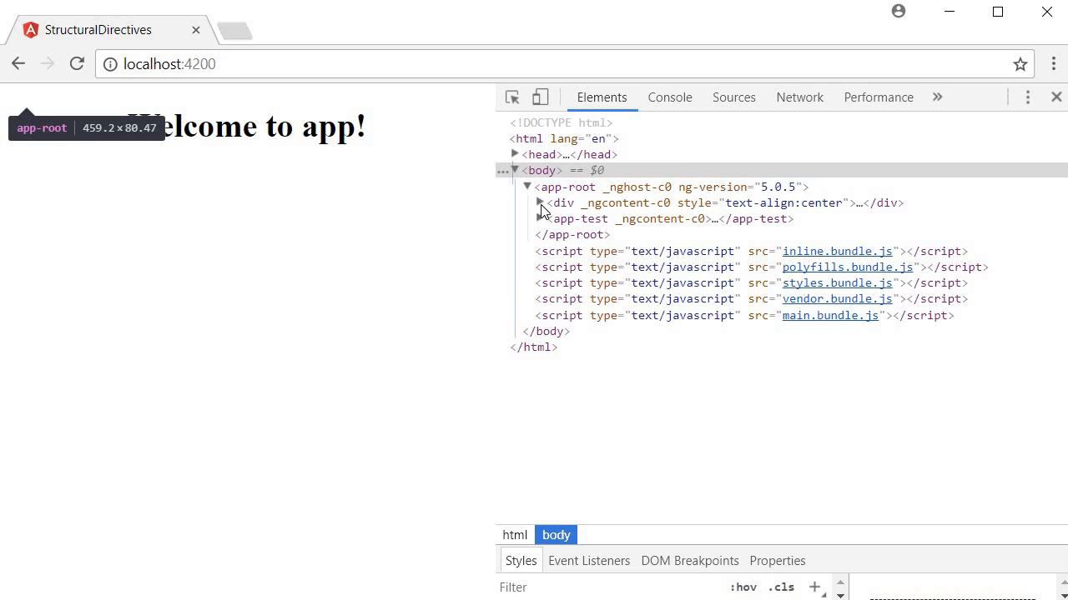
mouse_move(580, 219)
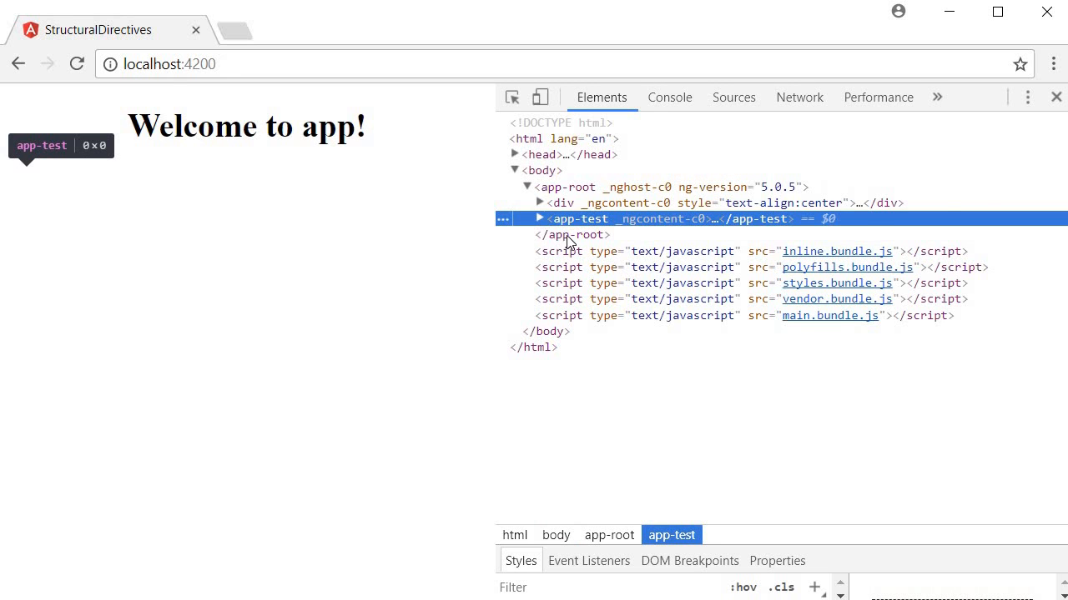
click(539, 219)
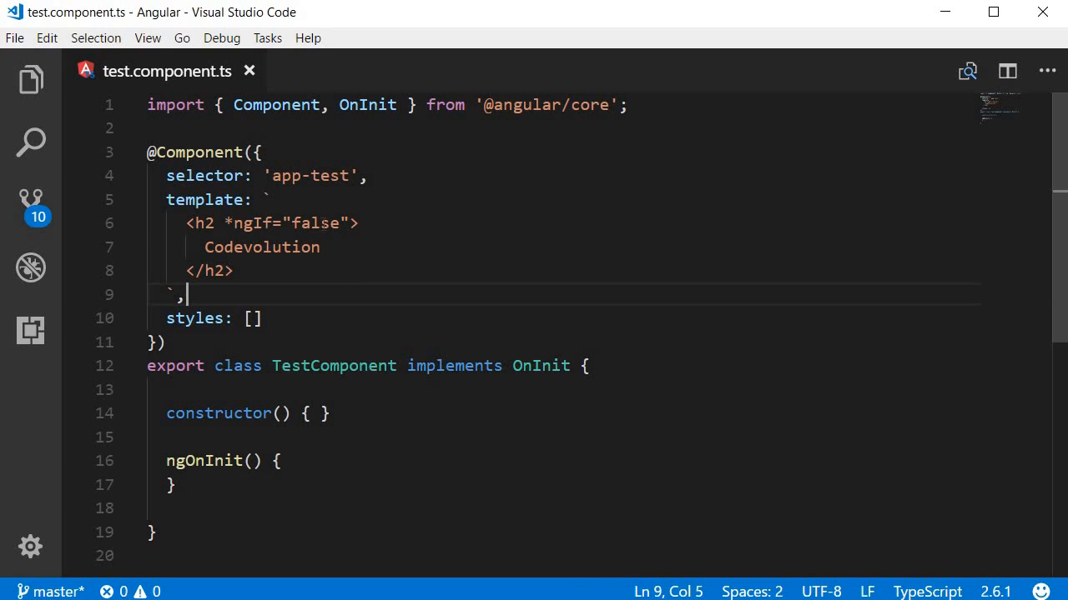
Step: Add a displayName = true; property to the TestComponent class
double_click(316, 223)
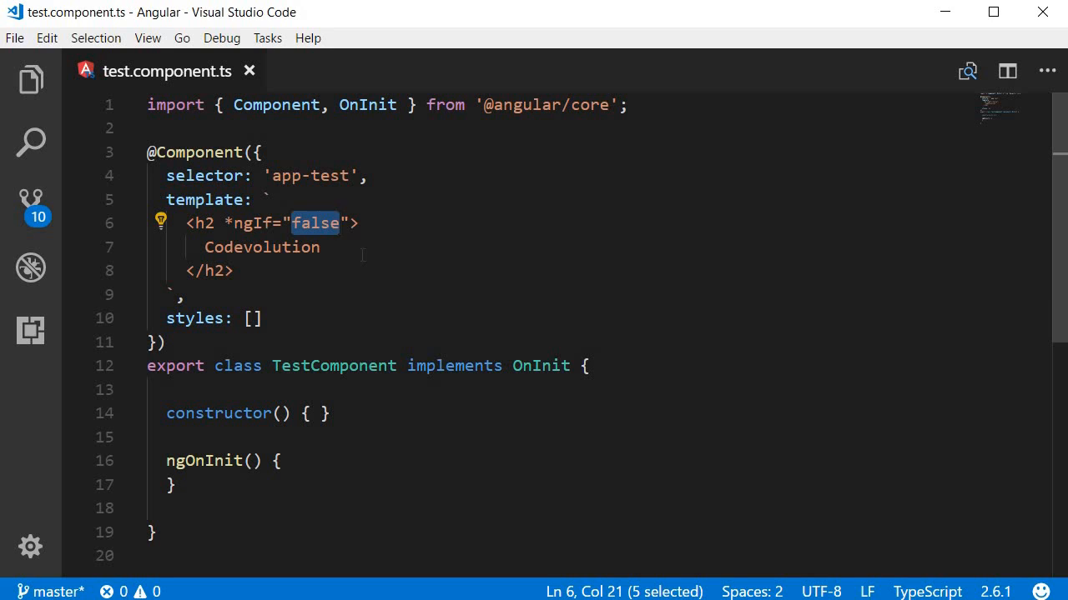
click(319, 247)
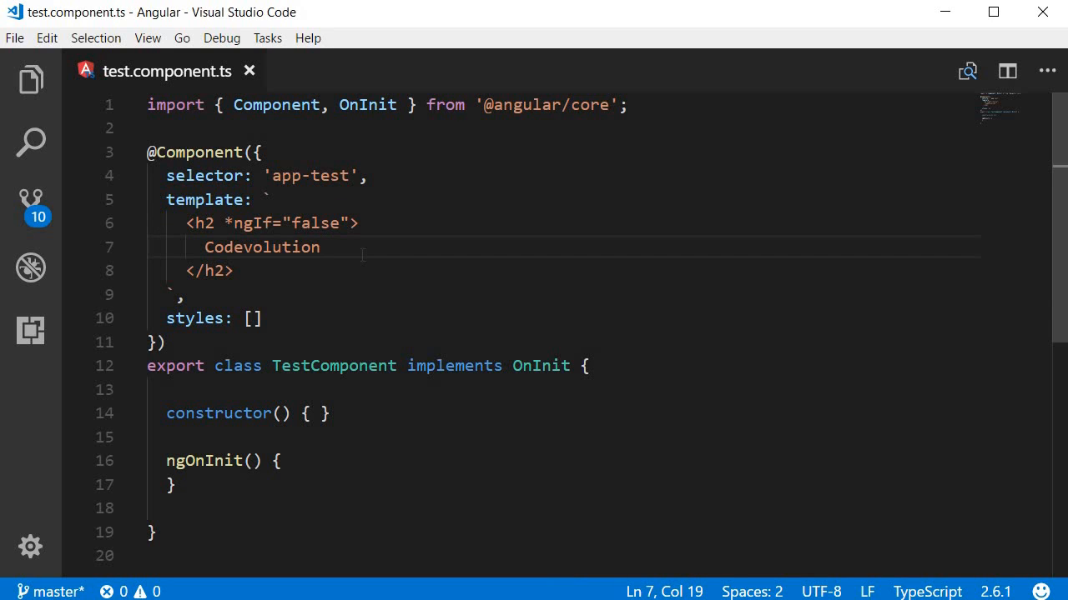
mouse_move(303, 429)
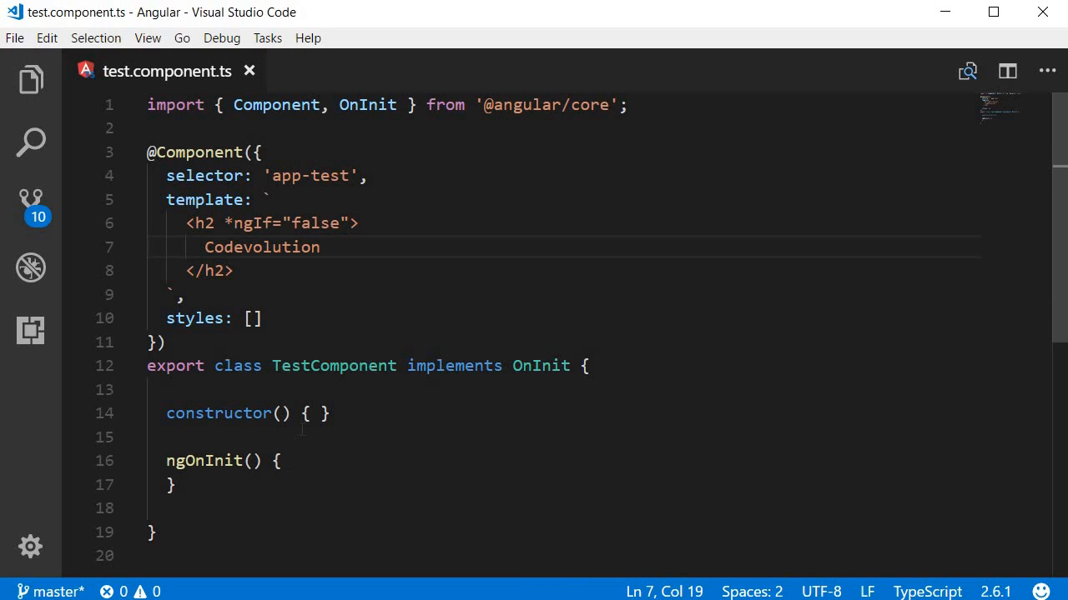
click(317, 390)
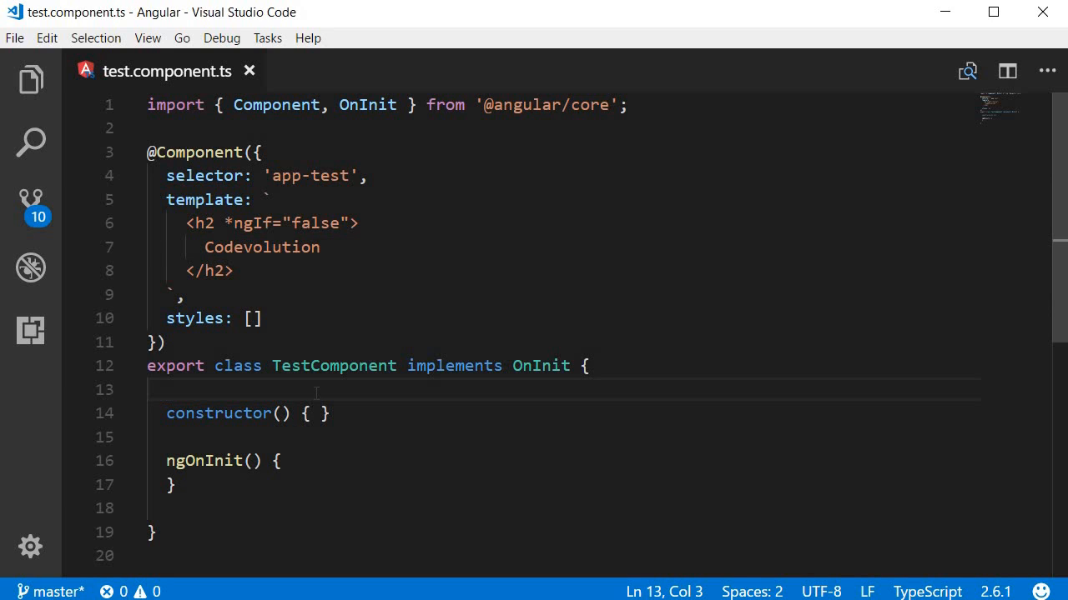
text(displayName)
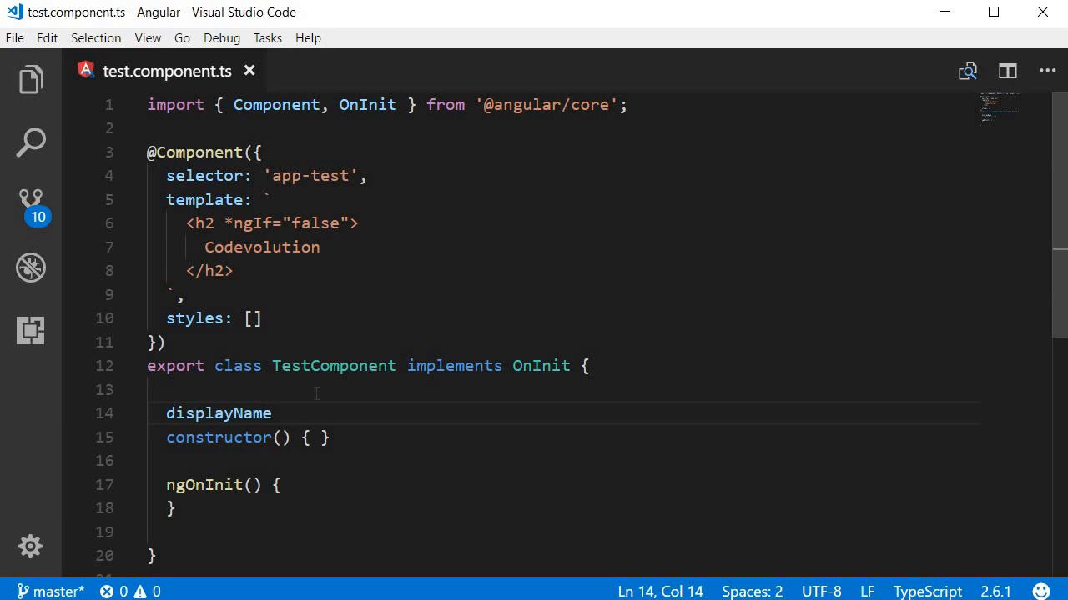
text(= true;)
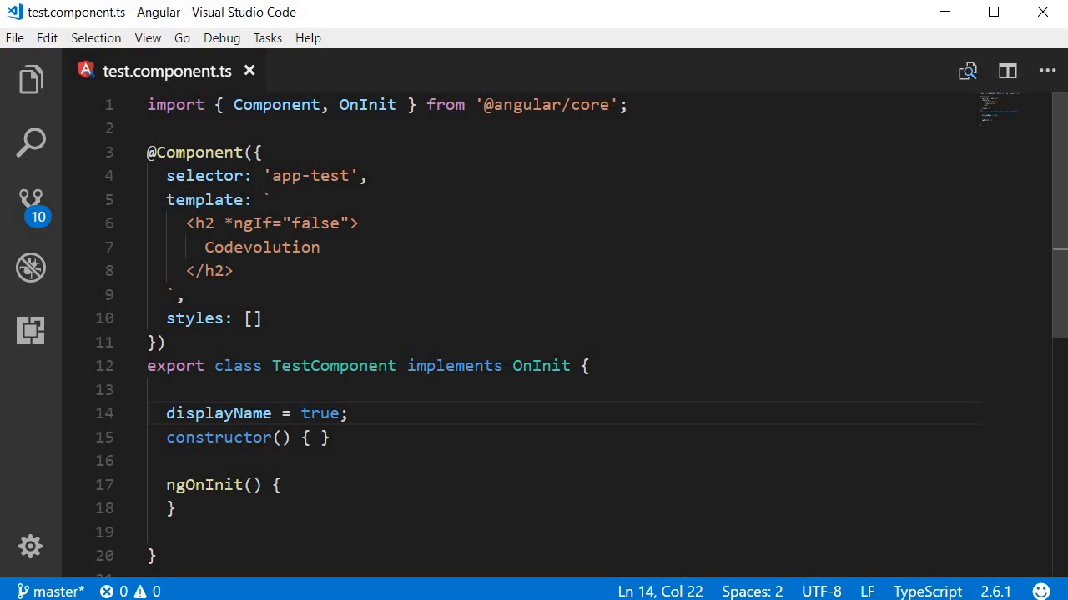
Step: Bind the h2's *ngIf to displayName, then set displayName to false
text(displayName)
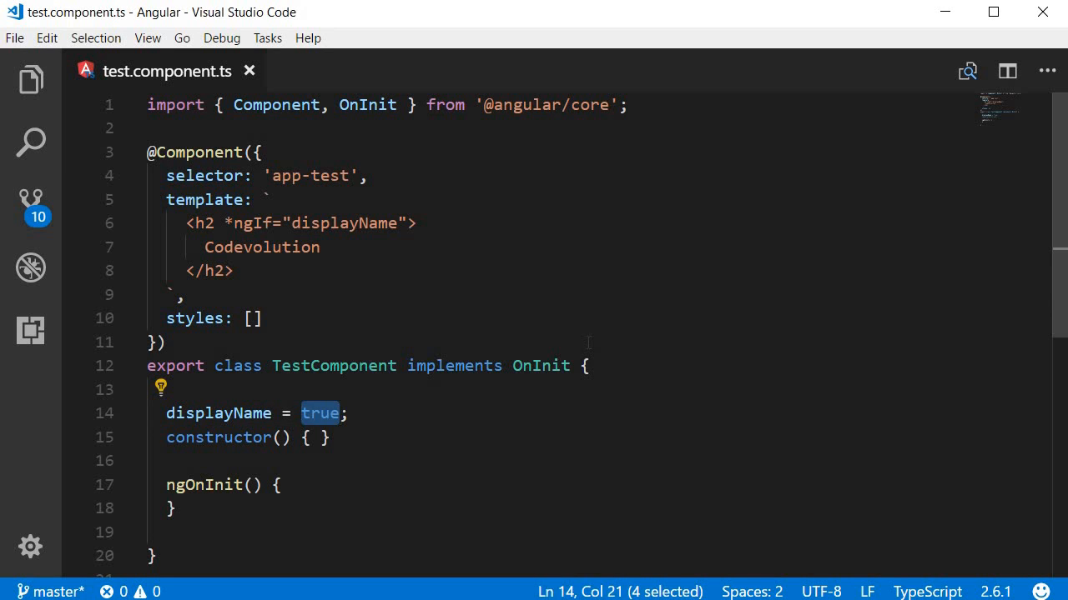
text(false)
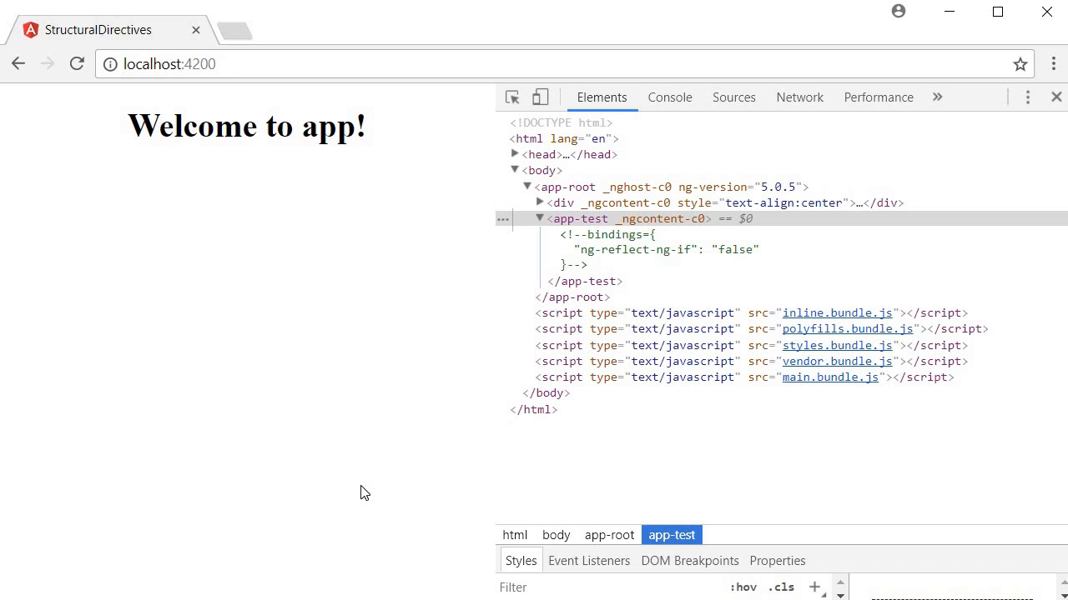
mouse_move(345, 384)
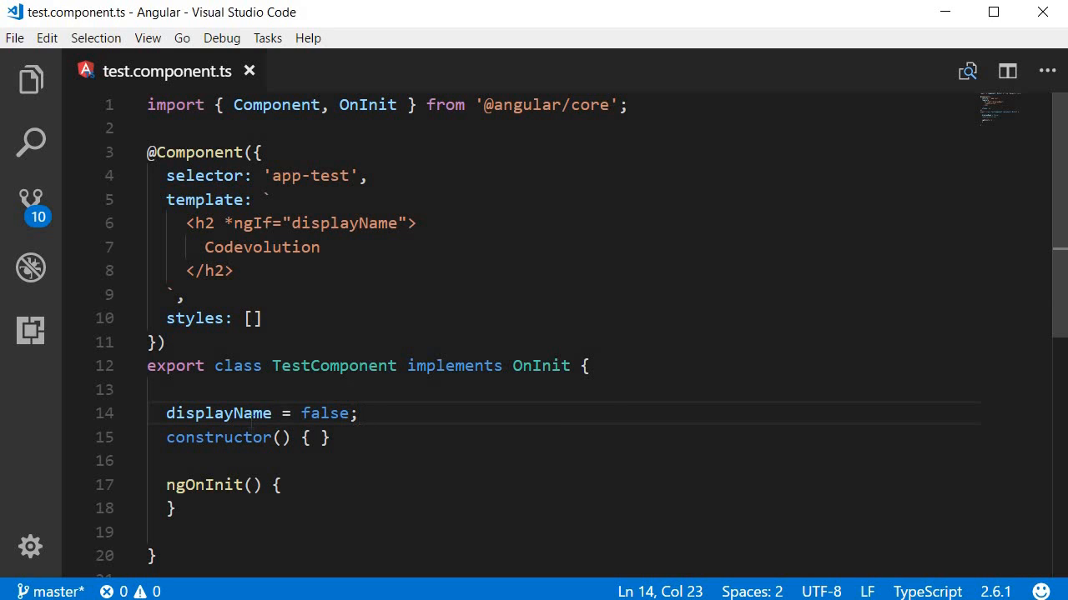
double_click(217, 414)
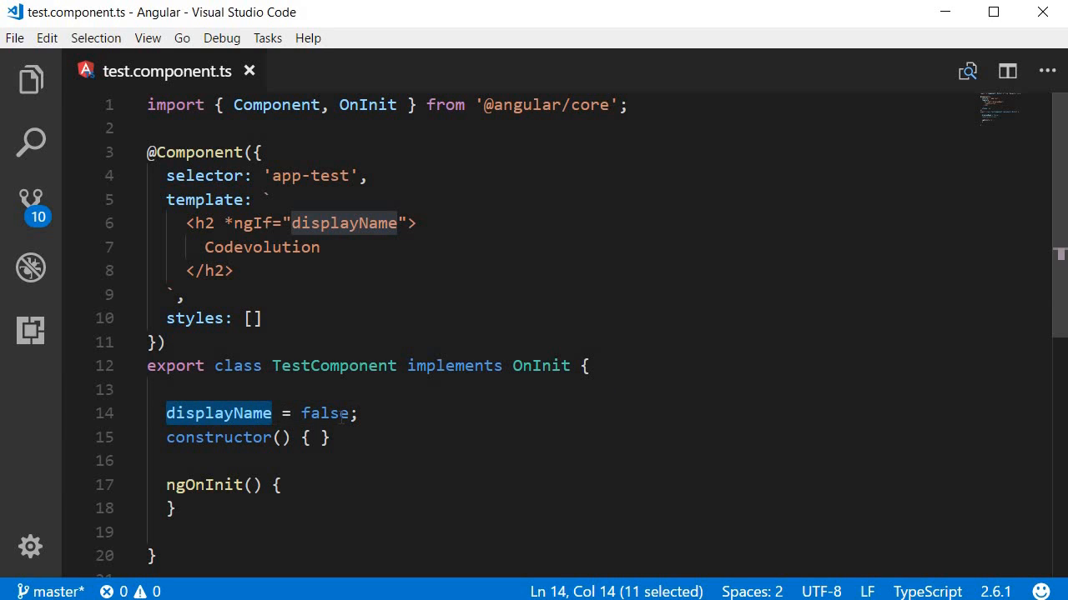
click(392, 413)
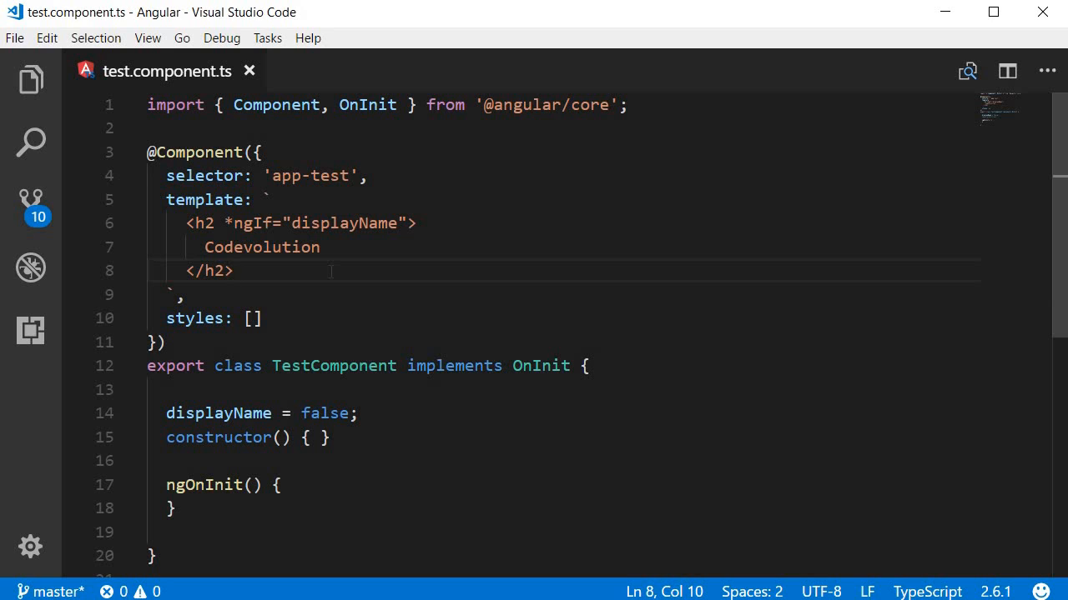
mouse_move(324, 280)
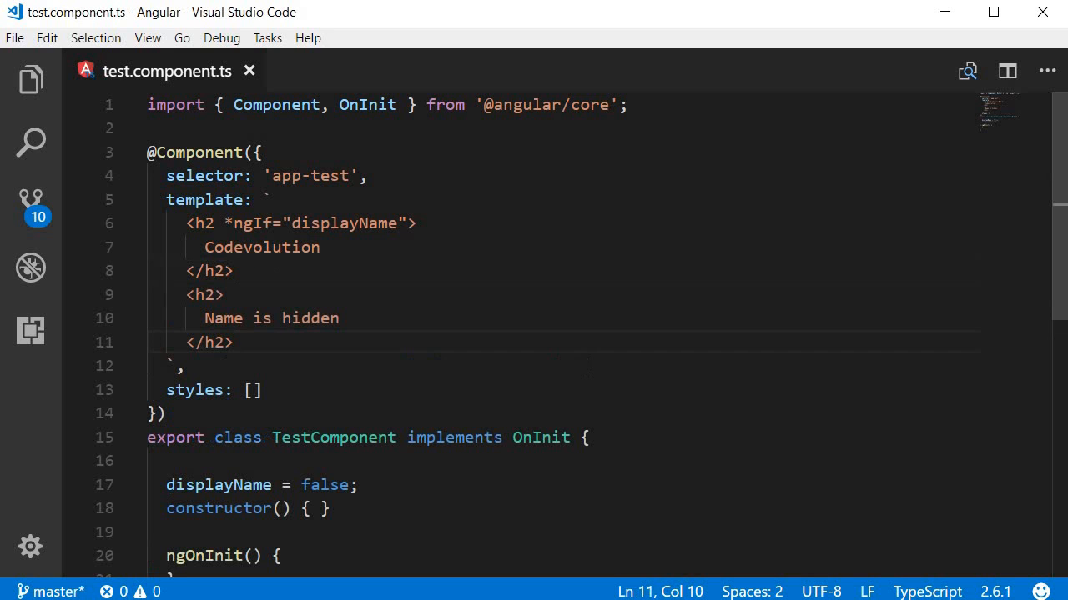
mouse_move(219, 483)
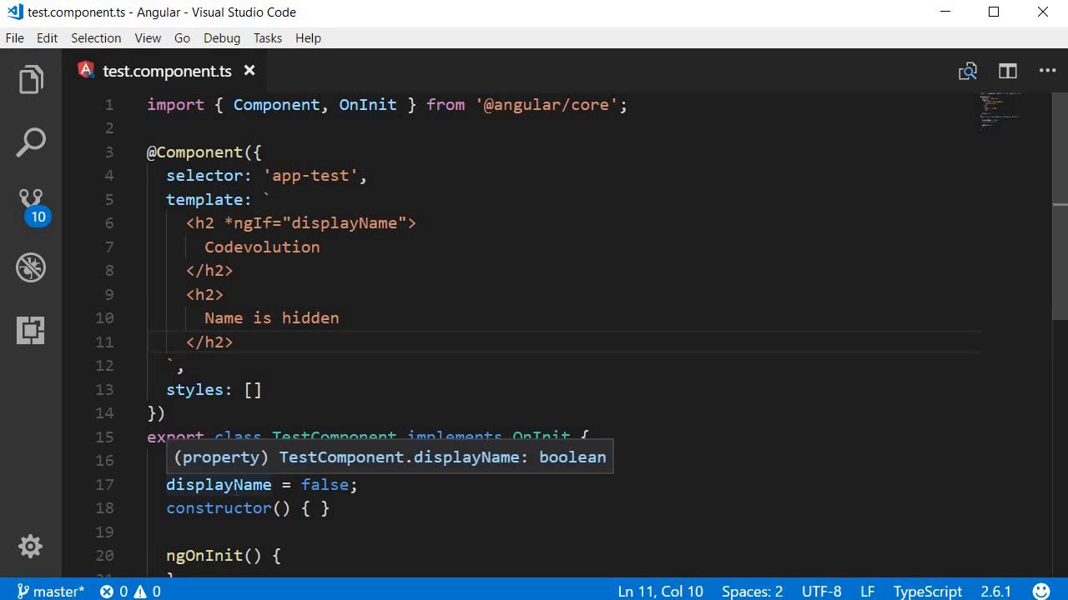
Step: Add a second h2 reading 'Name is hidden' below the Codevolution heading
double_click(324, 484)
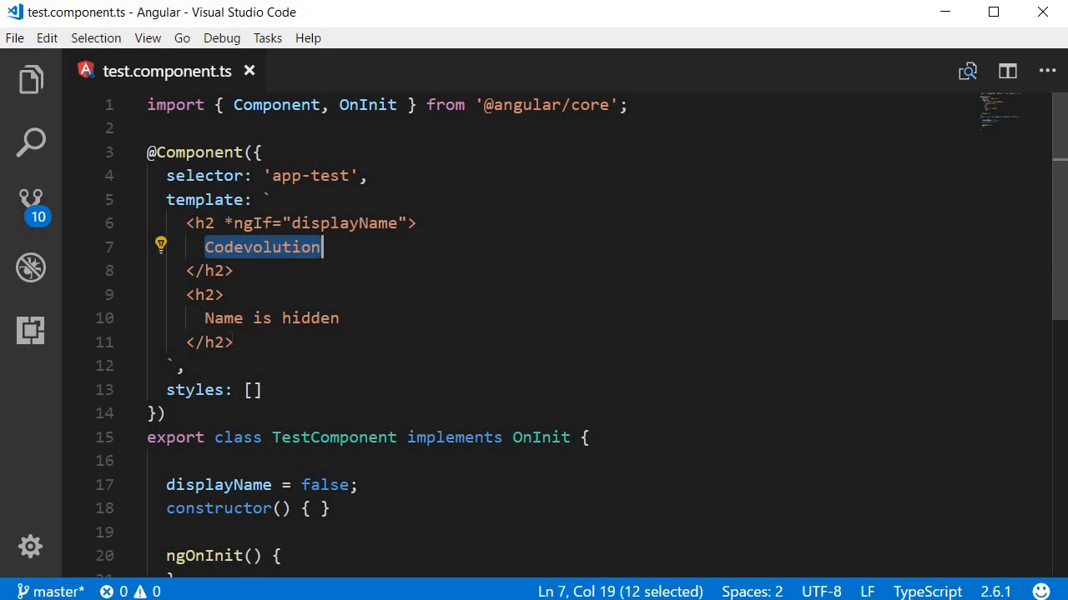
click(355, 316)
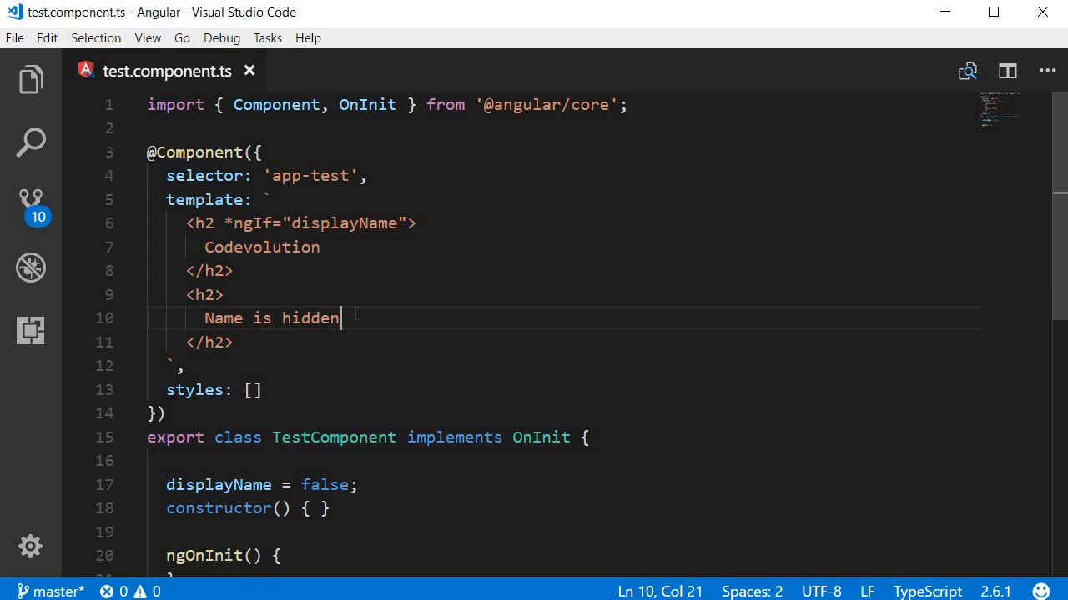
Step: Wrap the 'Name is hidden' heading in an ng-template named #elseBlock after a blank line
key(Enter)
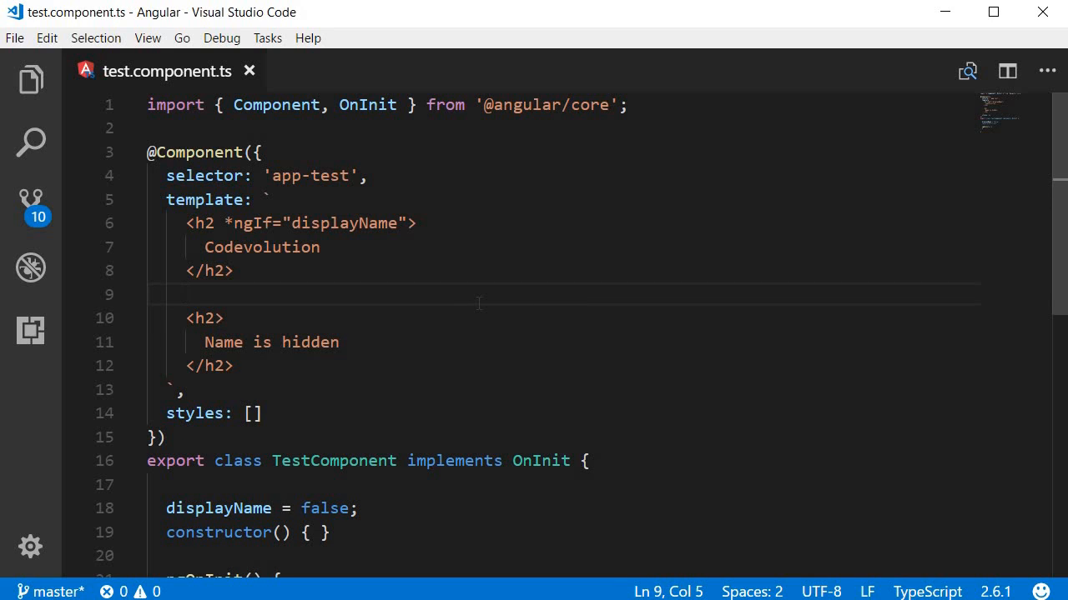
key(Enter)
text(</ng-template>)
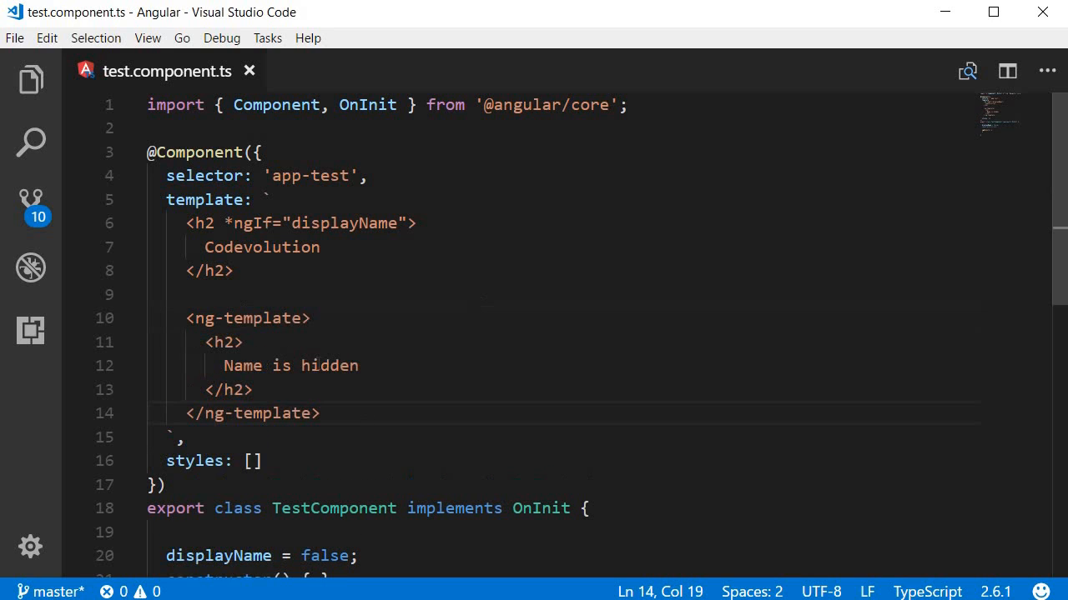
click(304, 317)
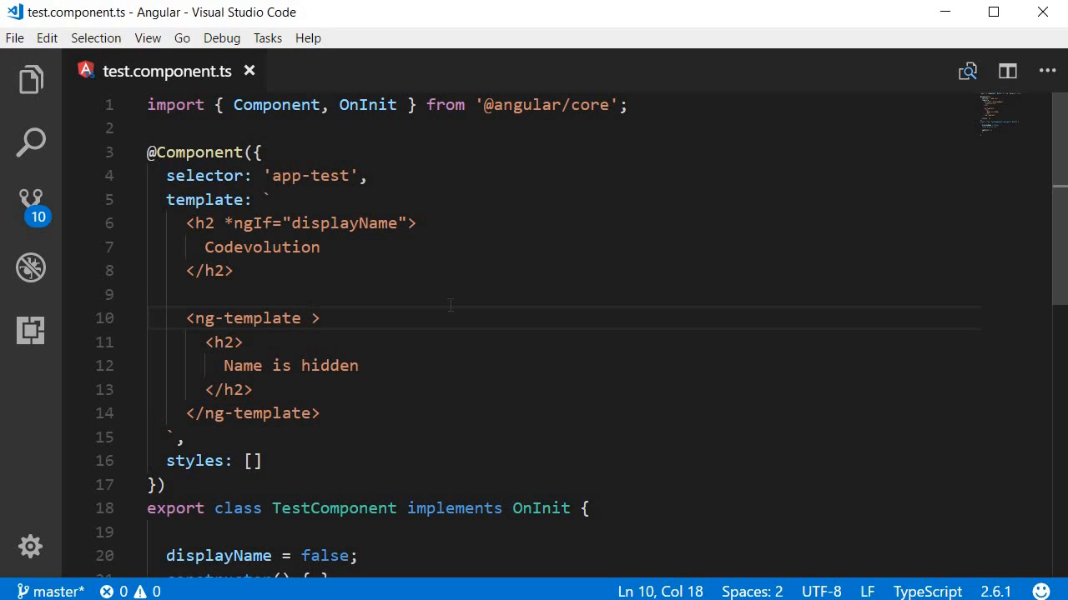
text(#)
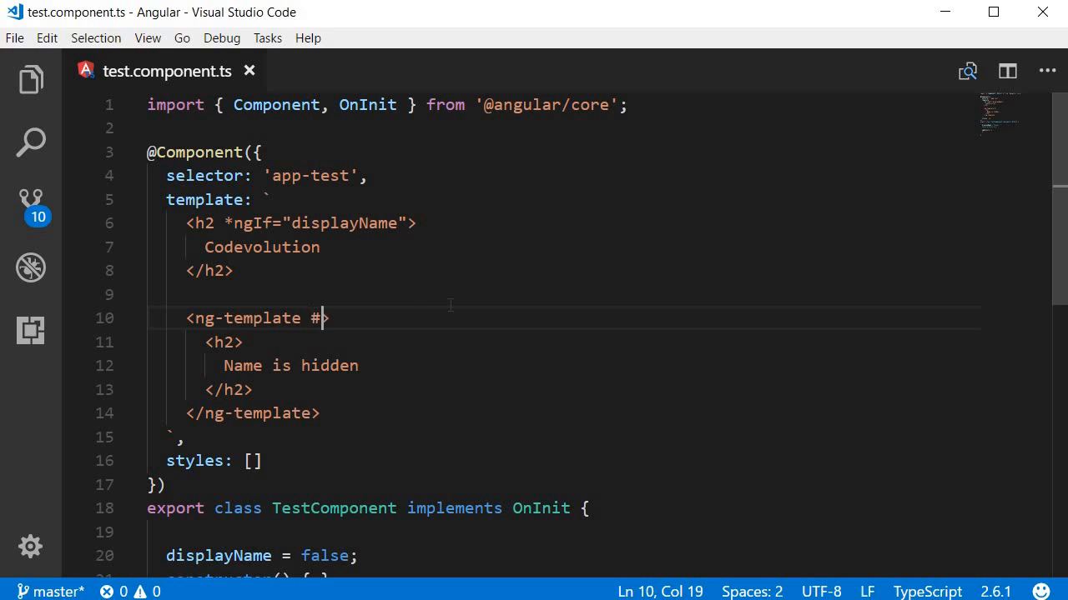
text(elseBlock)
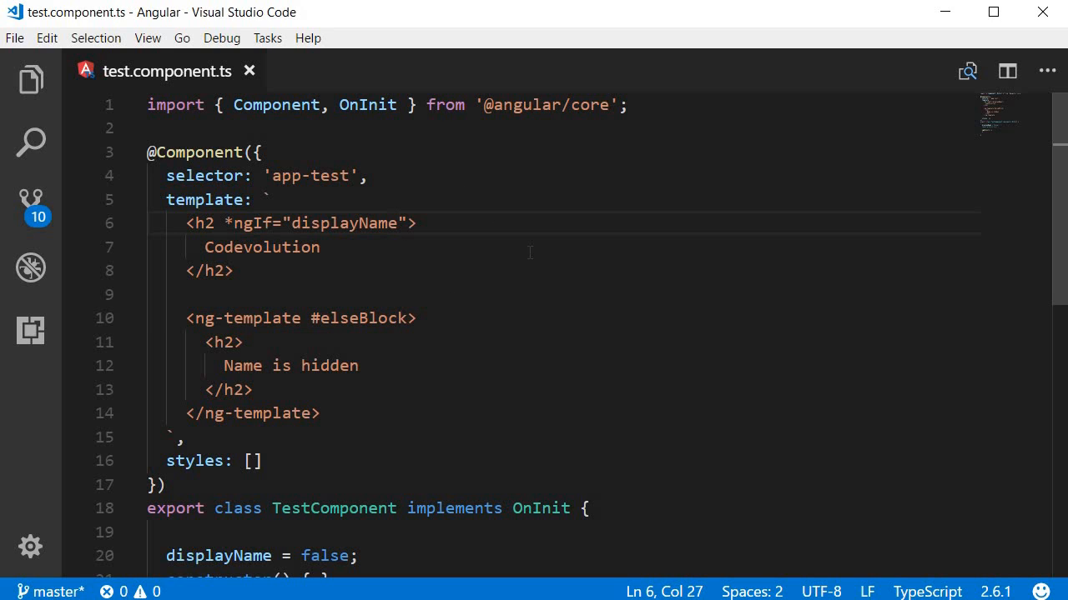
Step: Extend the *ngIf condition to read 'displayName; else'
text(;)
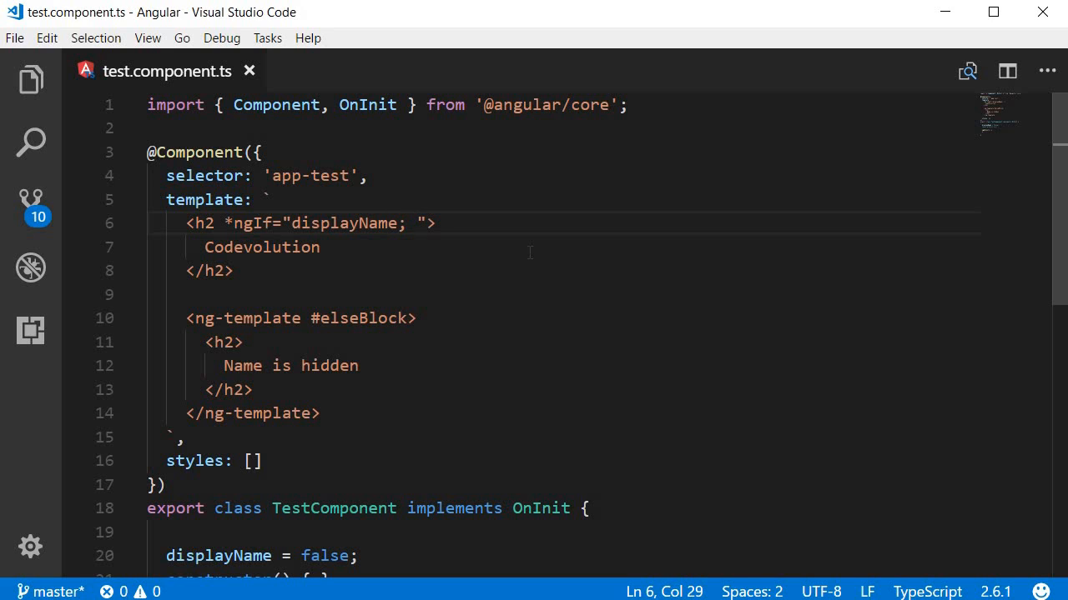
text(else)
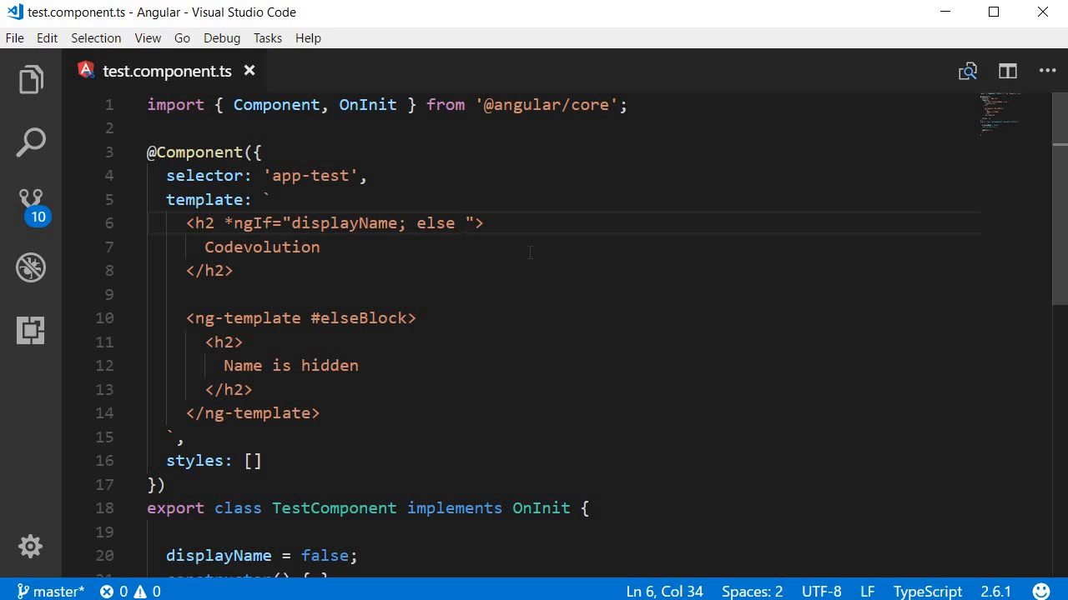
Step: Complete the *ngIf as 'displayName; else elseBlock' referencing the ng-template
text(elseBlock)
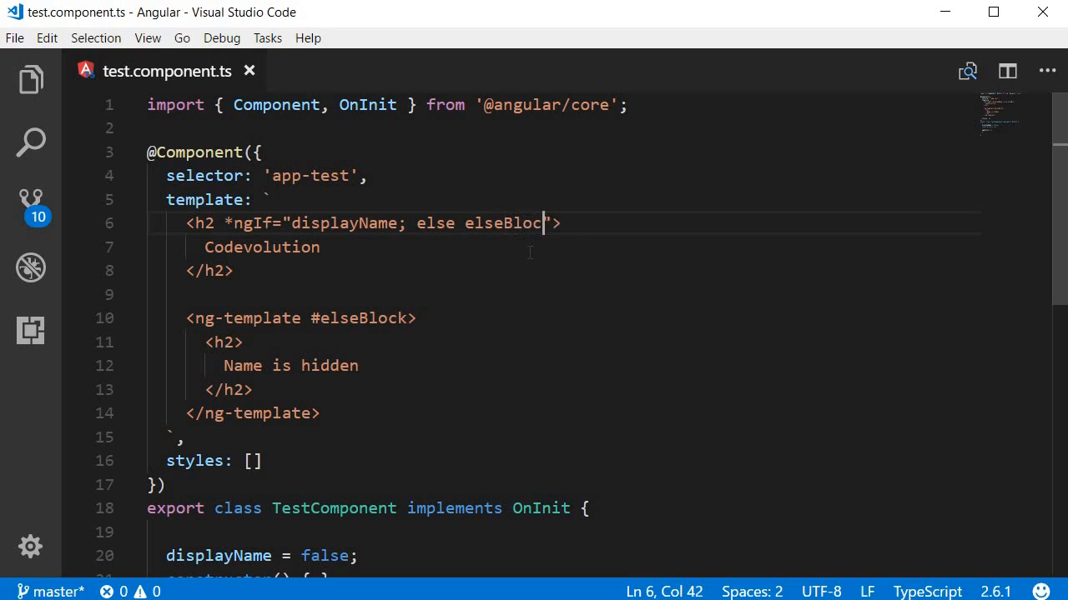
text(k">)
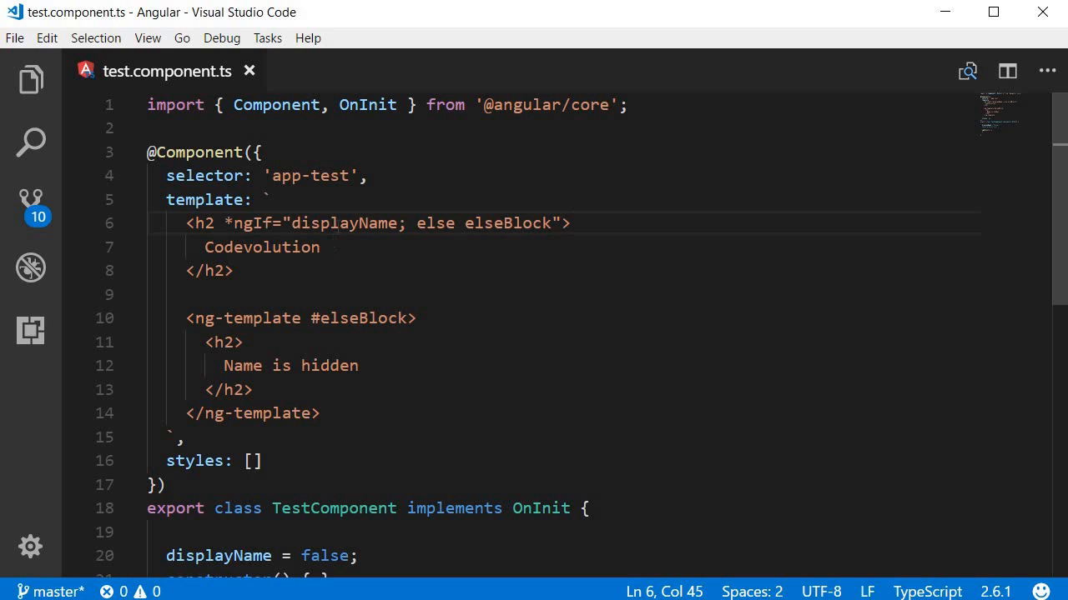
double_click(342, 224)
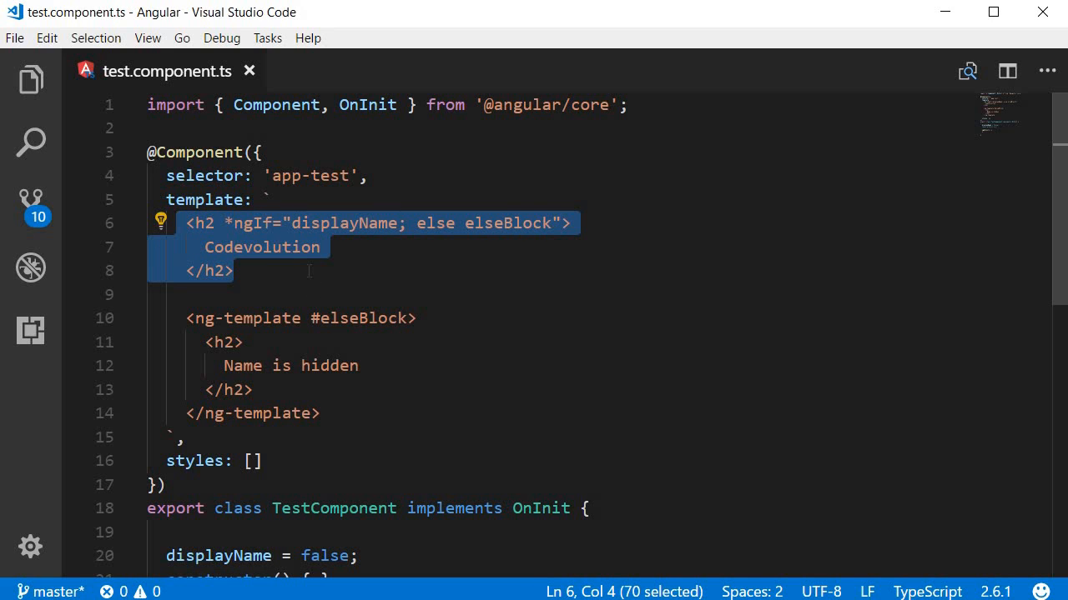
click(233, 270)
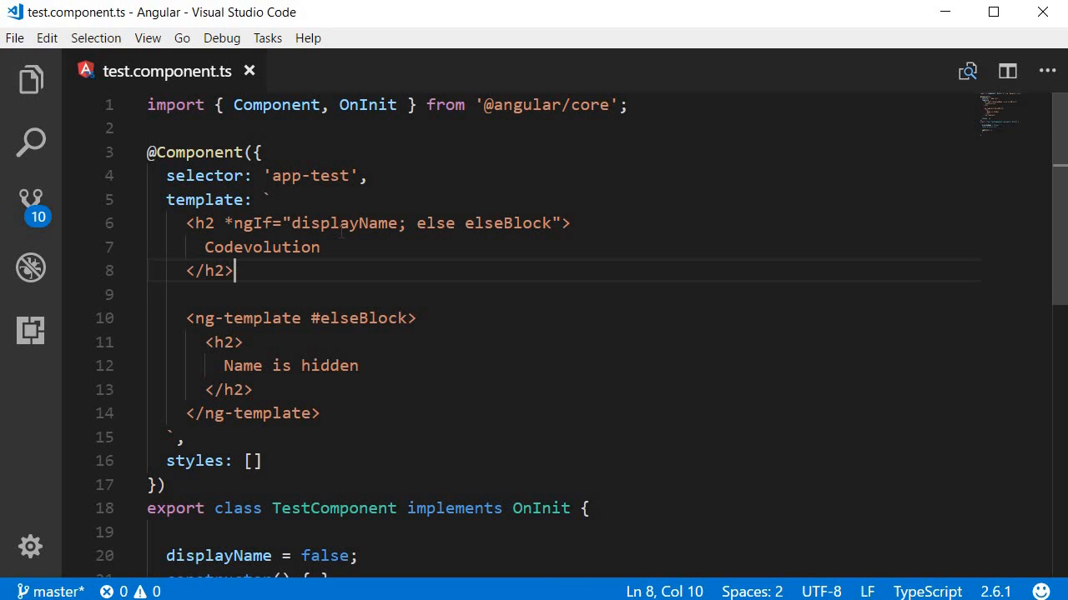
click(437, 223)
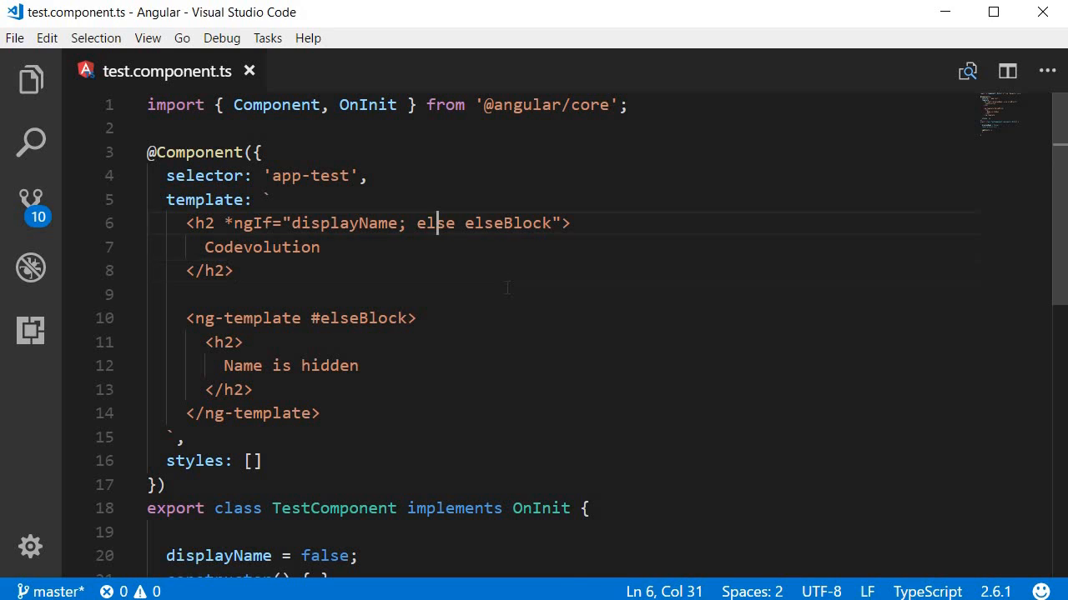
double_click(434, 223)
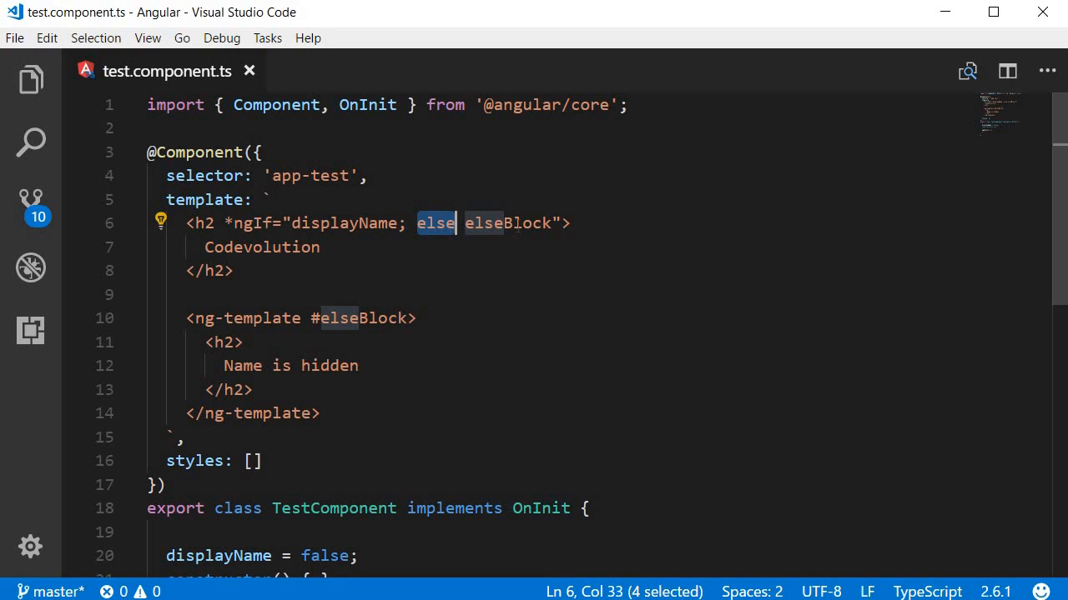
double_click(505, 223)
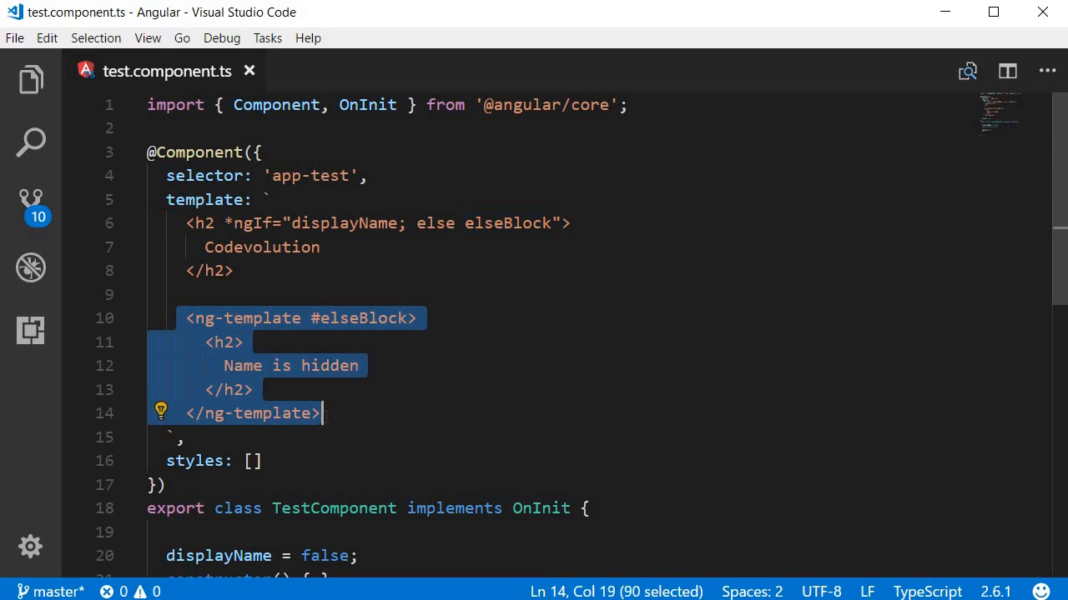
click(324, 414)
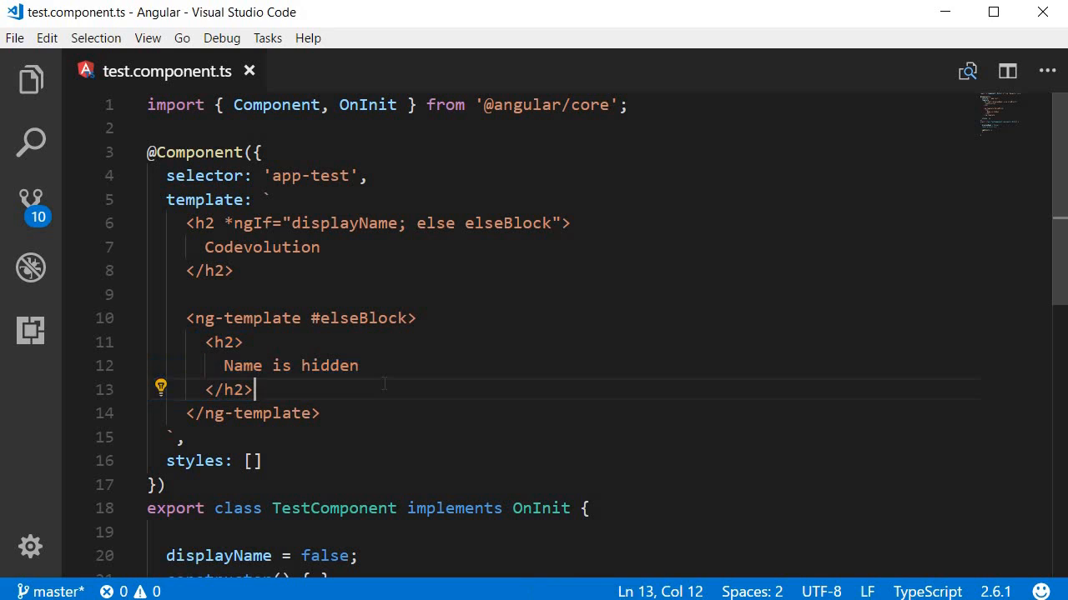
mouse_move(362, 247)
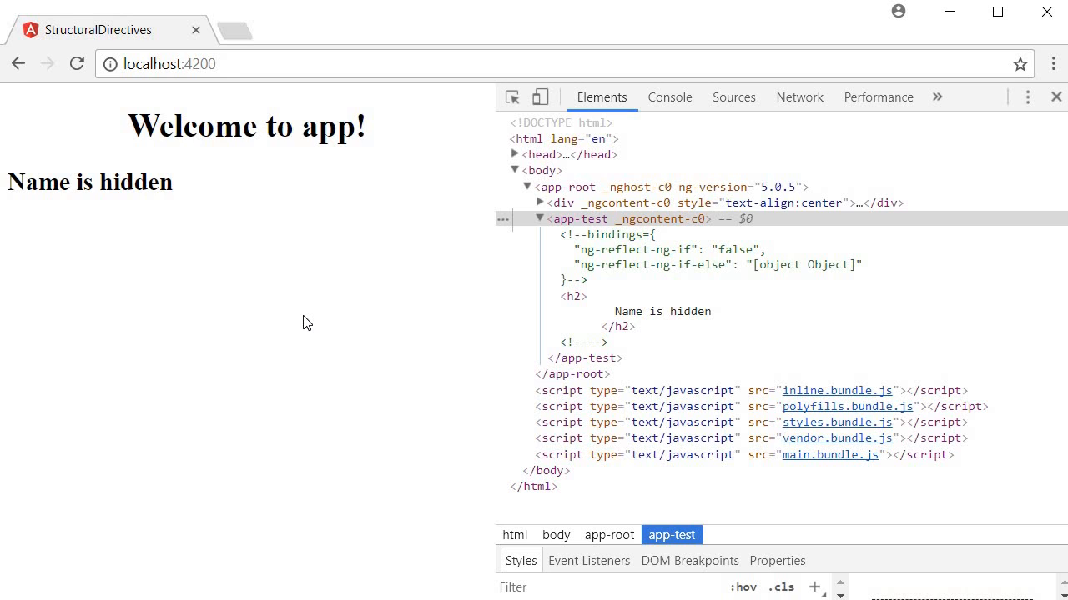
mouse_move(317, 350)
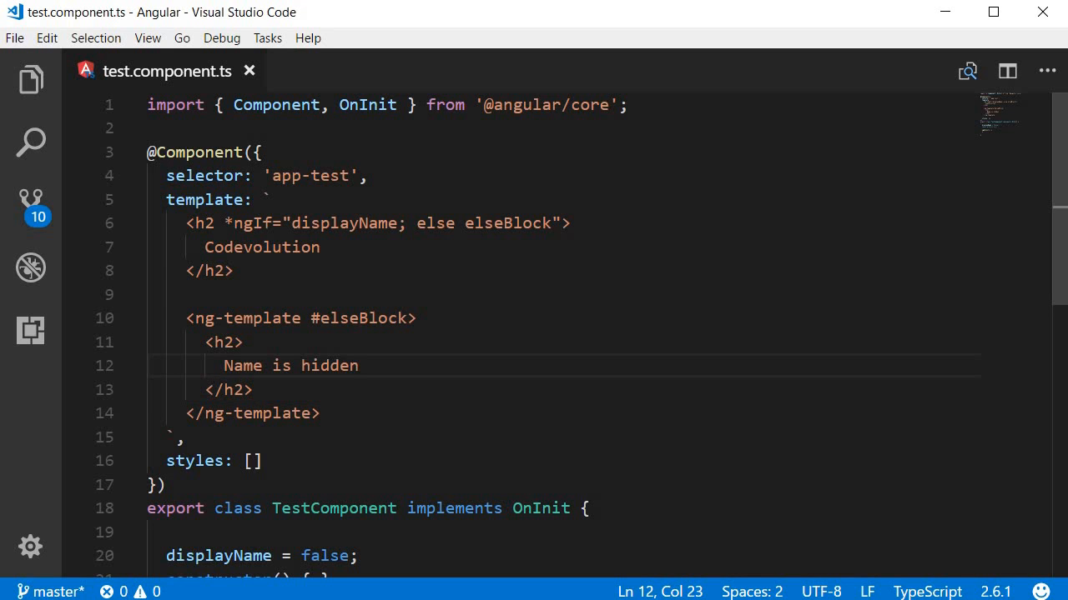
Step: Select the h2 block carrying the *ngIf else elseBlock directive in test.component.ts
click(242, 223)
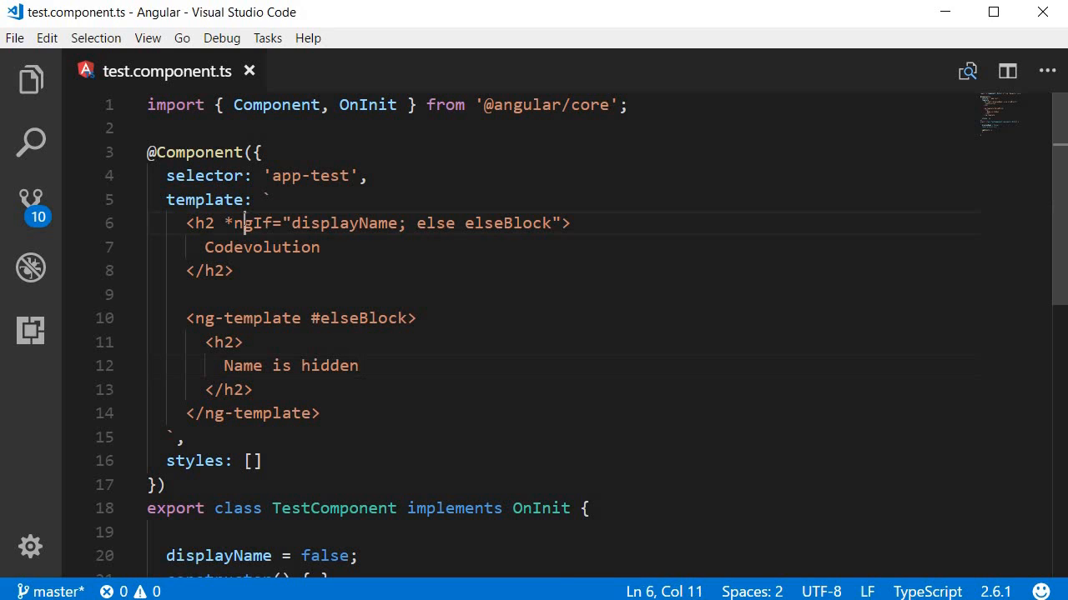
double_click(252, 223)
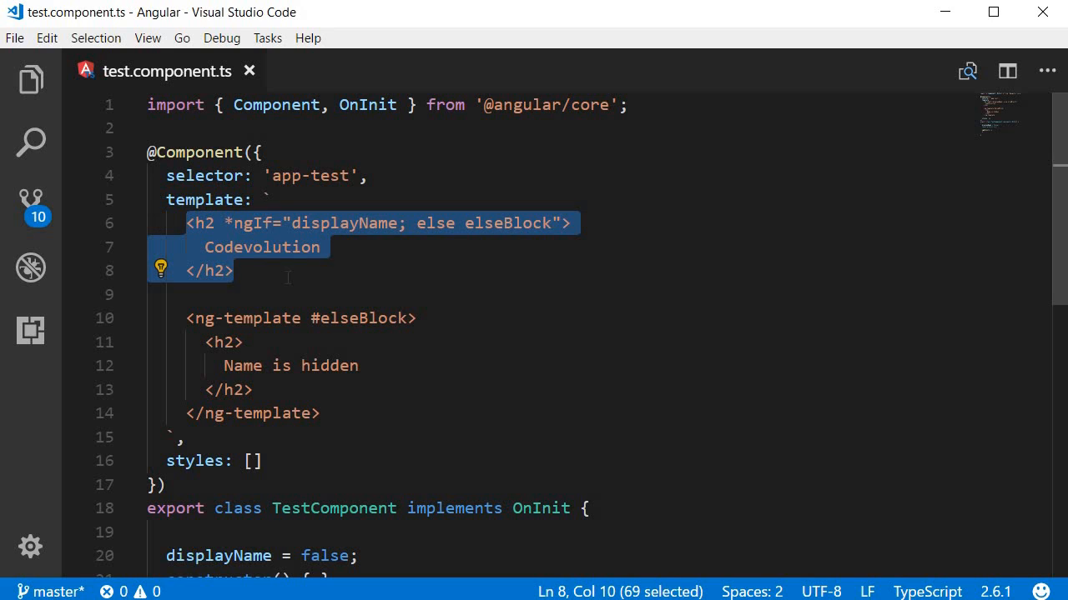
click(235, 270)
text(<ng-template #thenBlock>)
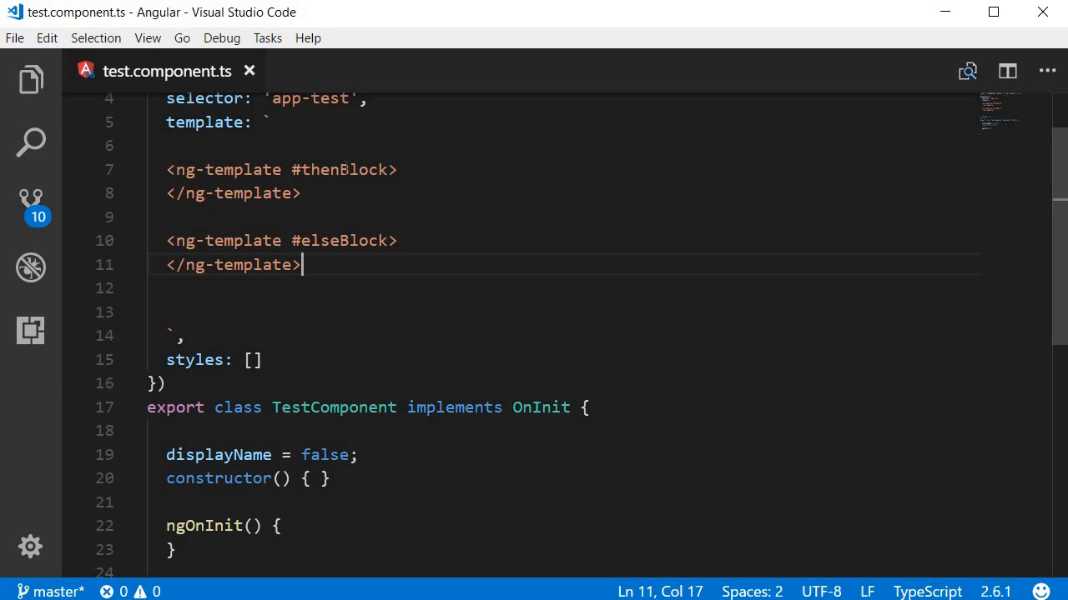
Step: Add <h2>Codevolution</h2> inside thenBlock and <h2>Hidden</h2> inside the elseBlock ng-template
double_click(343, 171)
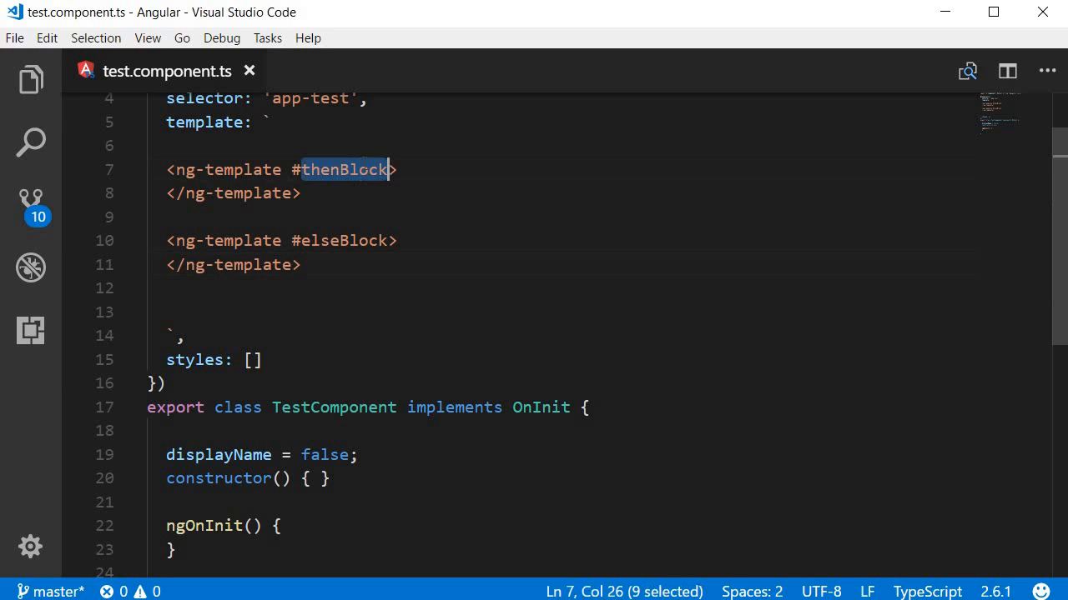
click(350, 240)
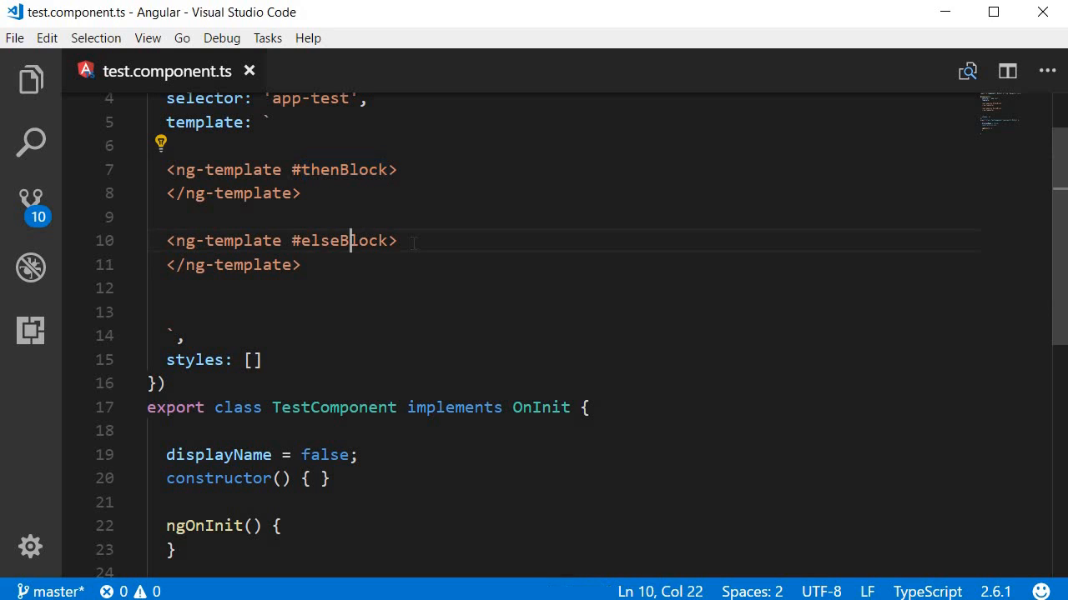
click(401, 241)
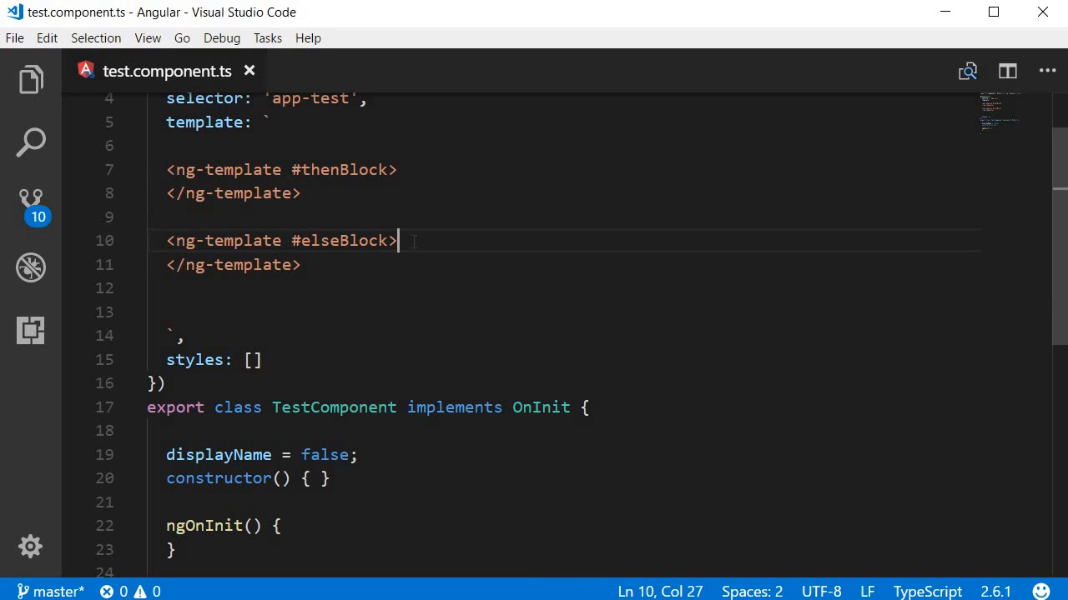
click(399, 170)
text(<h2>Codevolution</h2>)
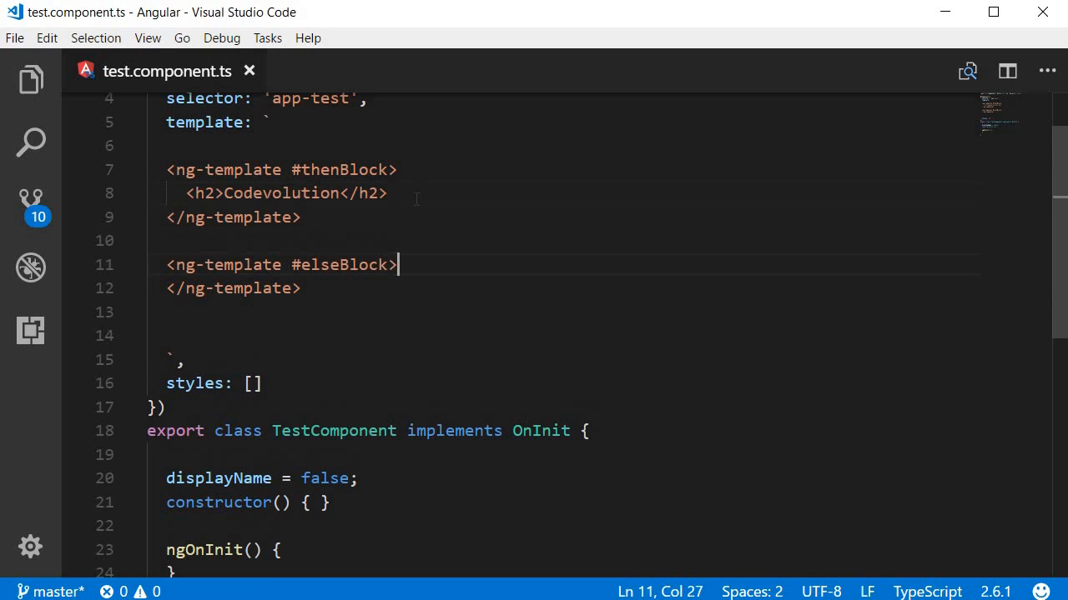
click(387, 193)
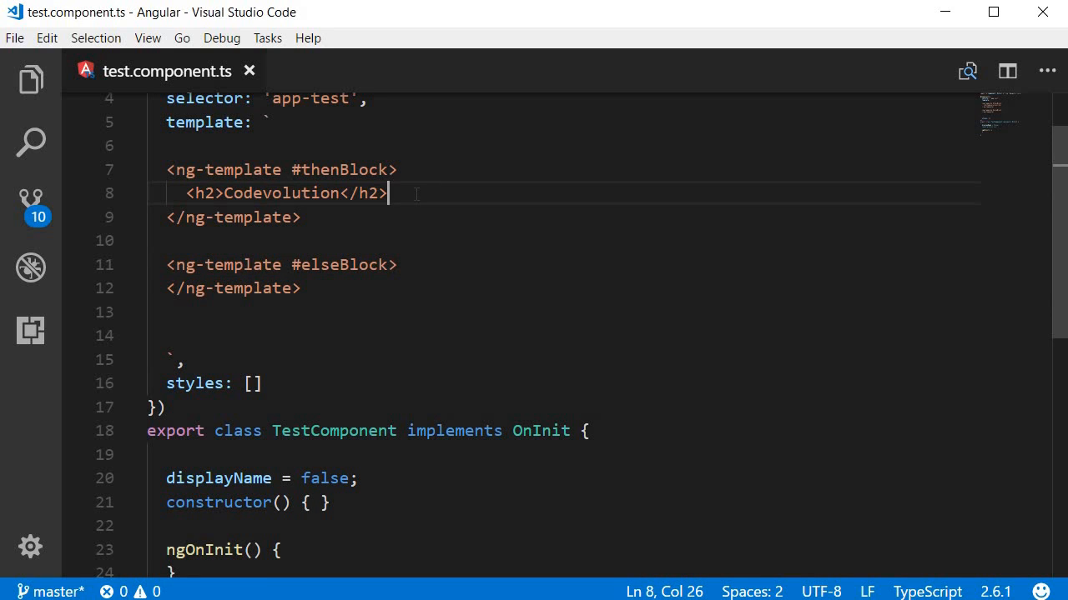
text(<h2>Hidden</h2>)
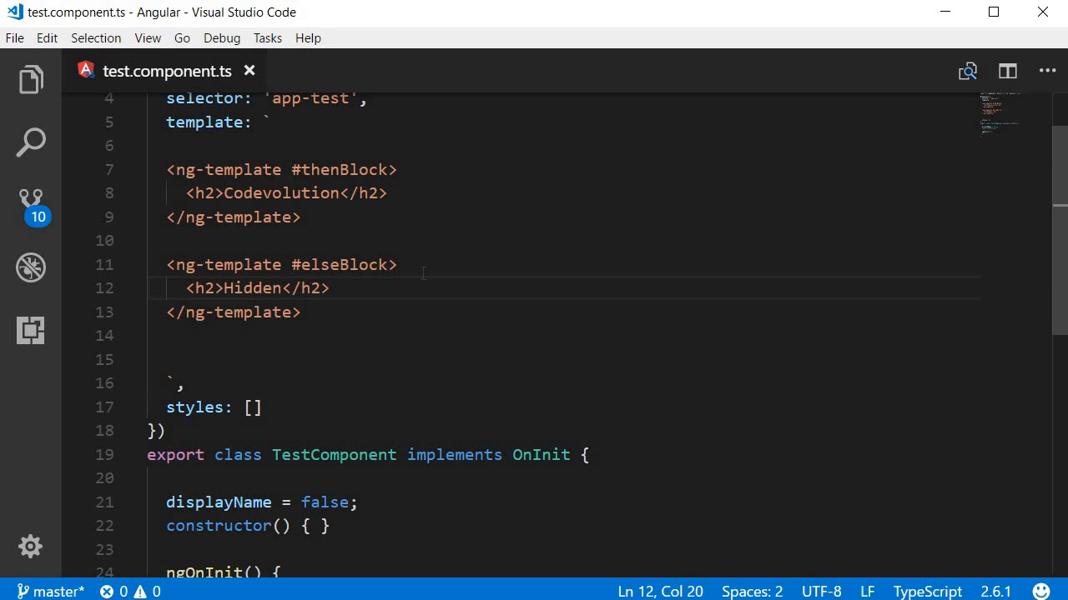
mouse_move(377, 151)
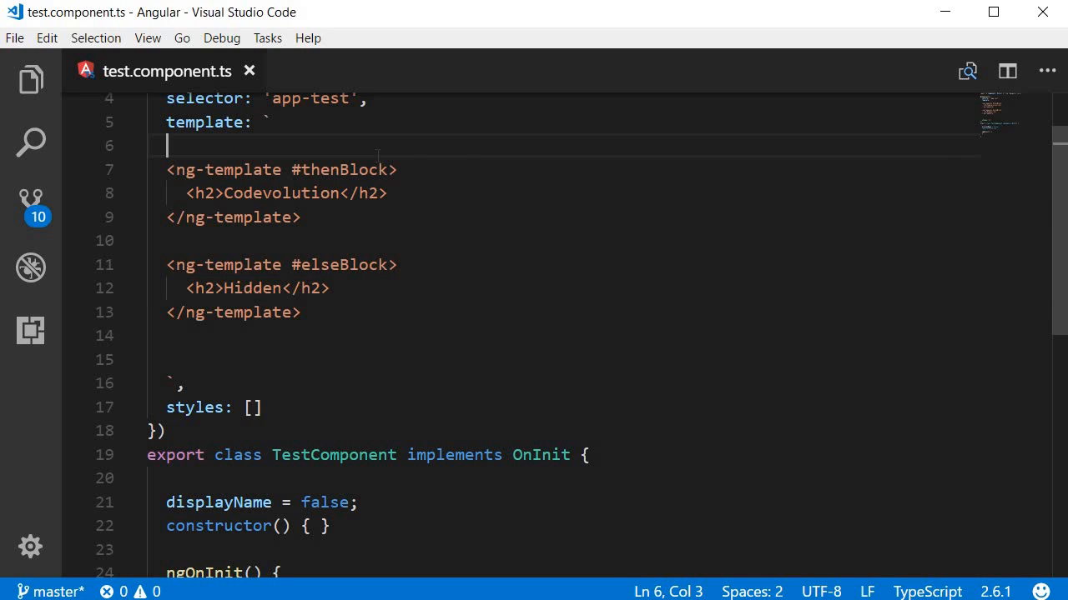
Step: Start a new line above the templates with <div *ngIf=""></div>
key(Enter)
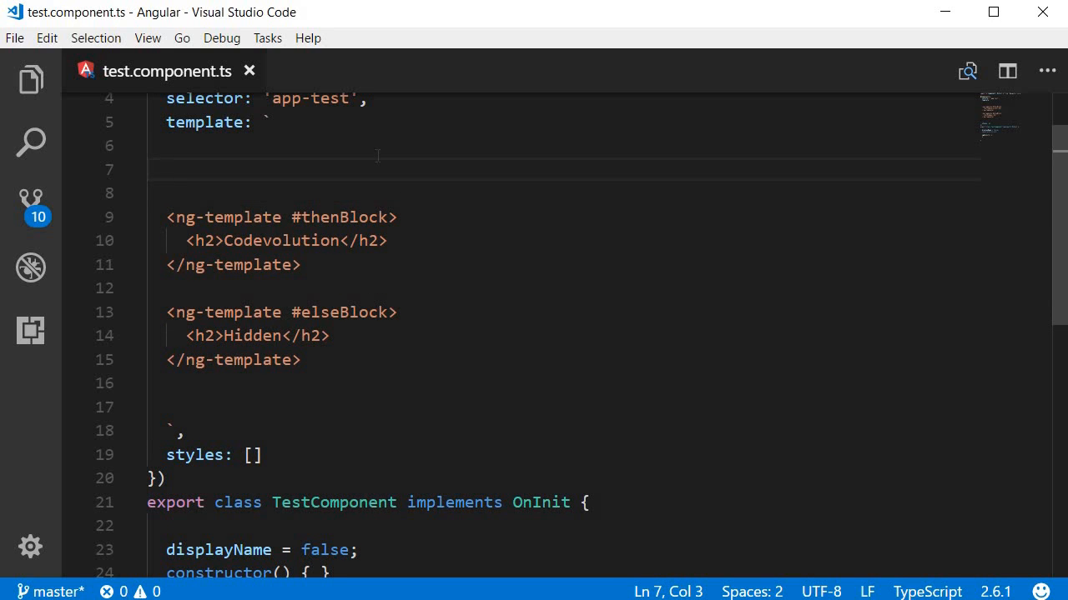
text(<div></div>)
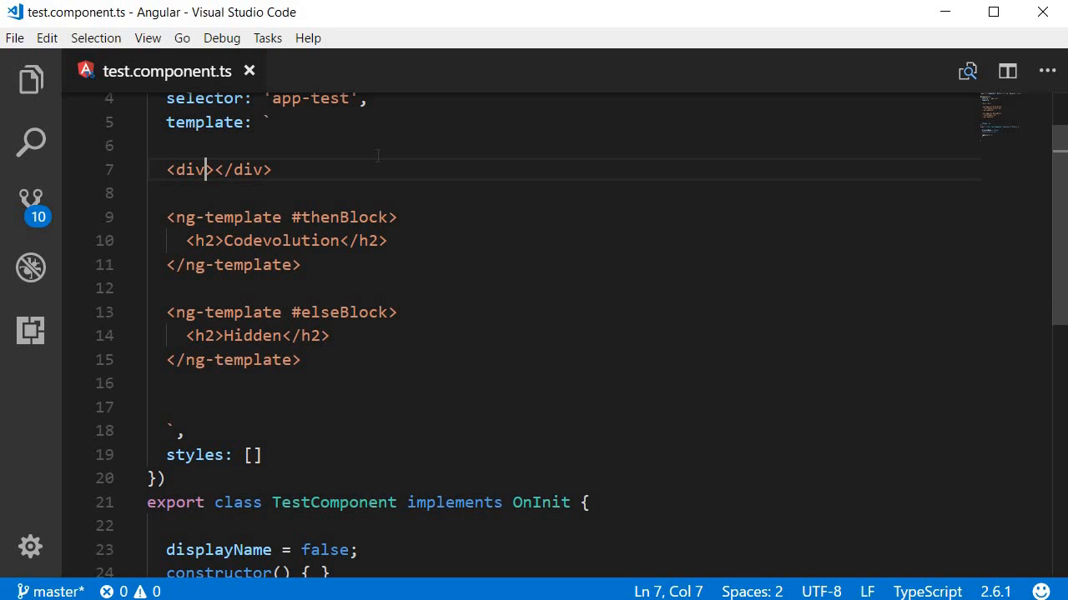
text(*)
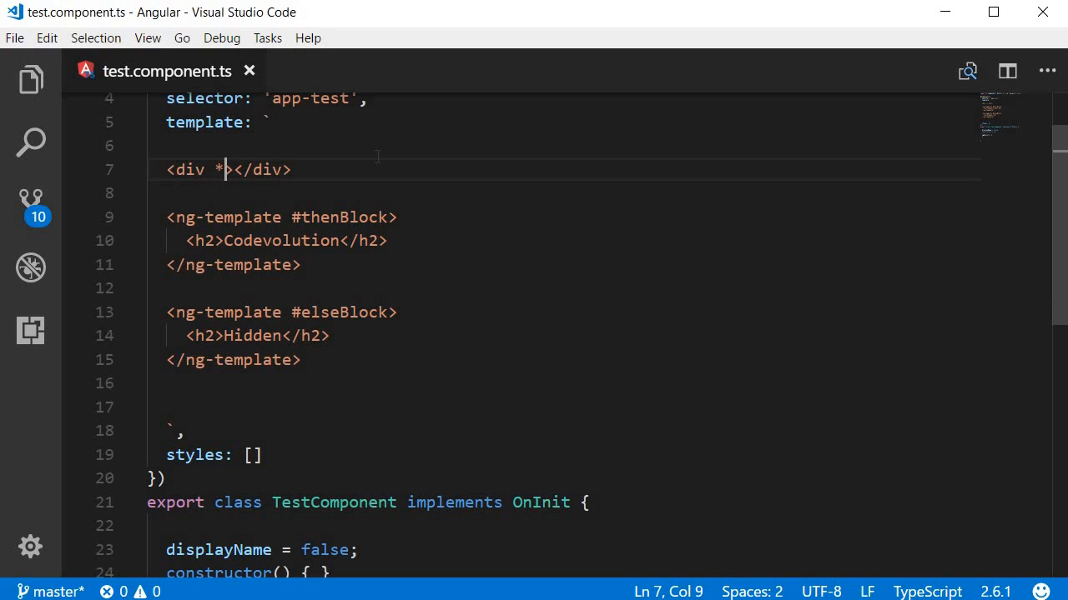
text(ngIf=")
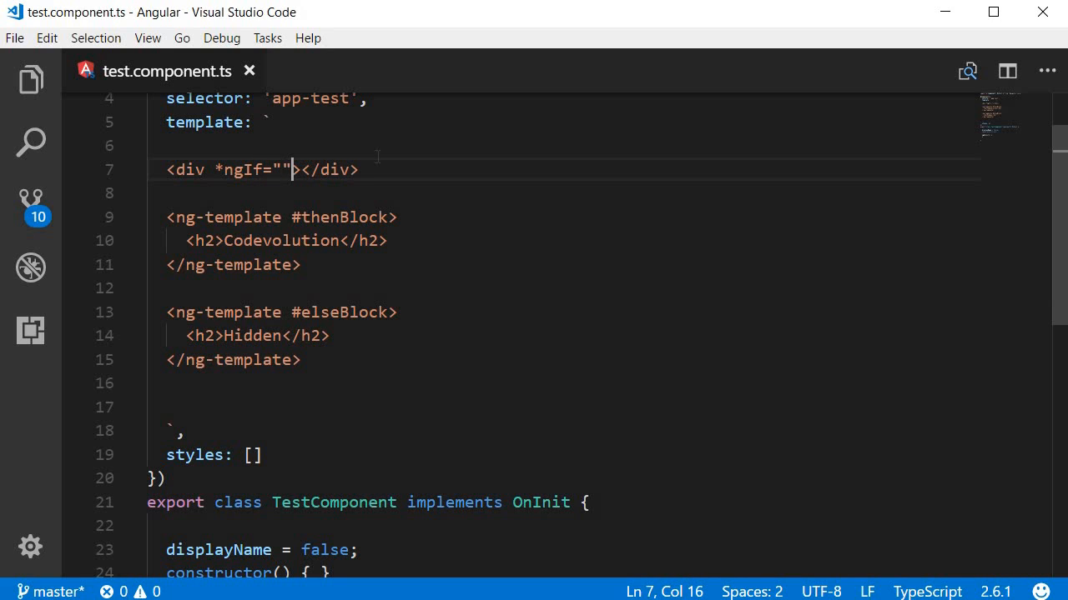
key(Left)
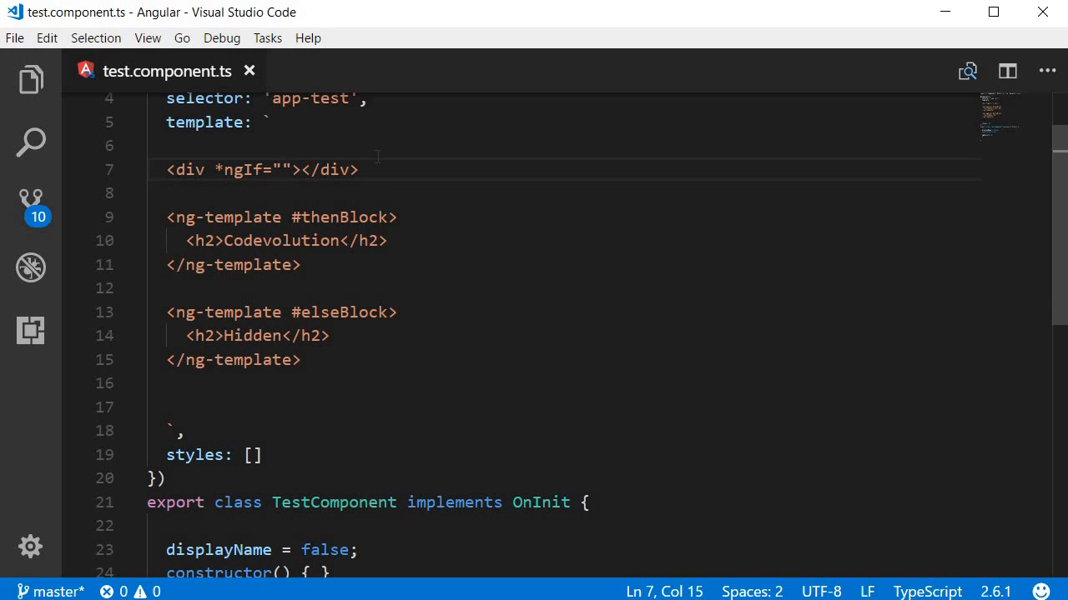
Step: Fill the ngIf with displayName; then thenBlock; else elseBlock
text(displayNam)
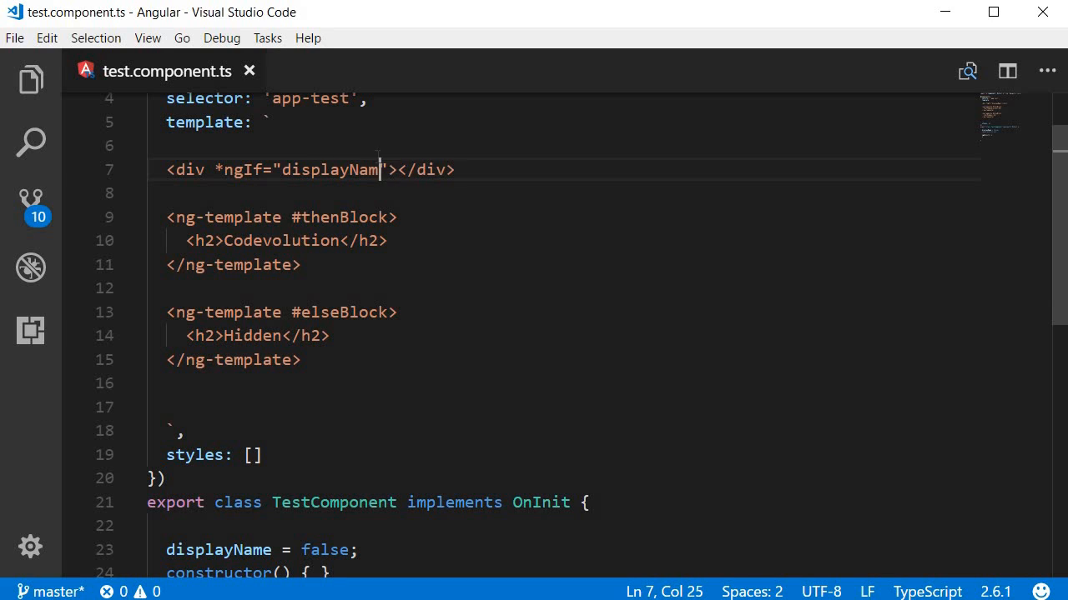
text(e;)
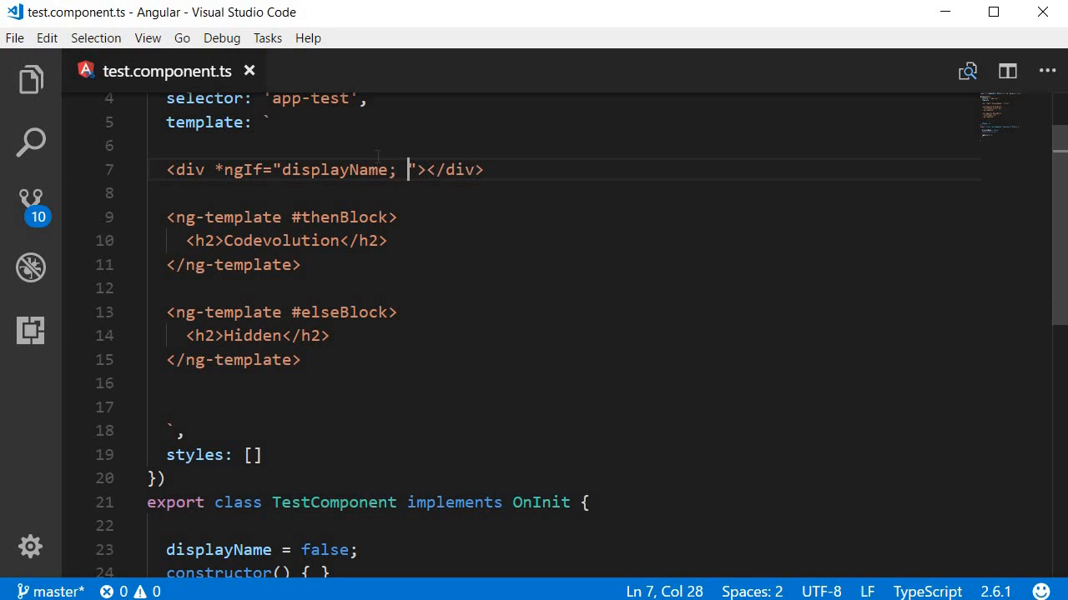
text(then)
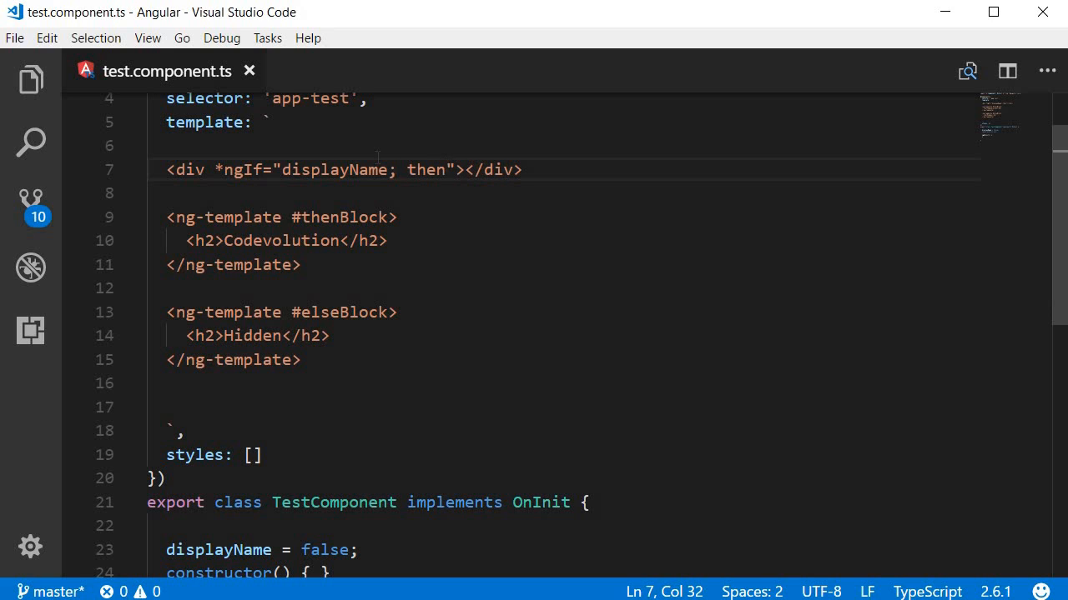
text(thenBl)
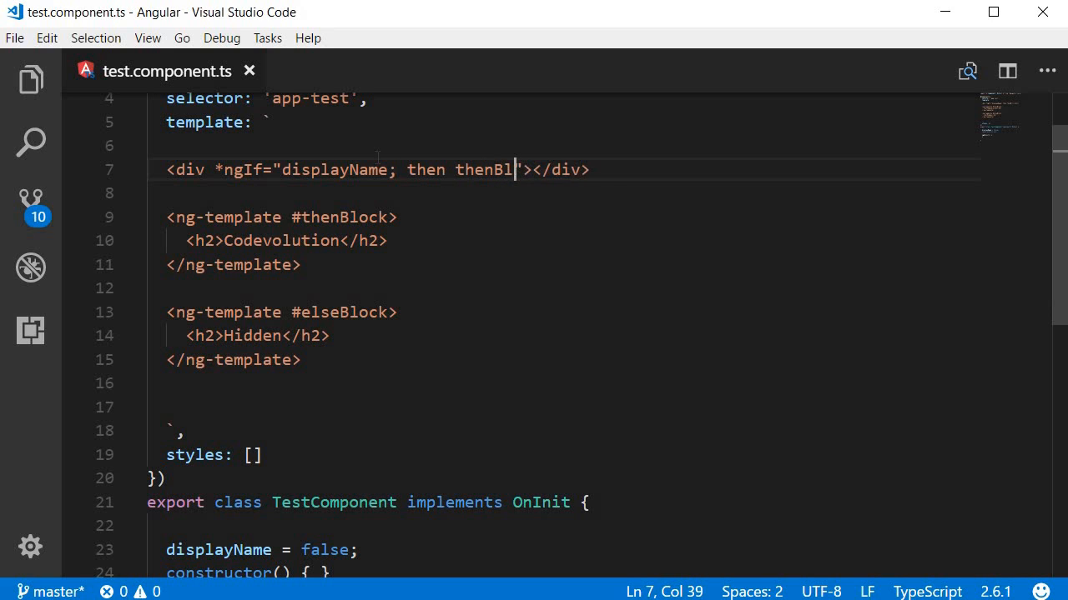
text(ock;)
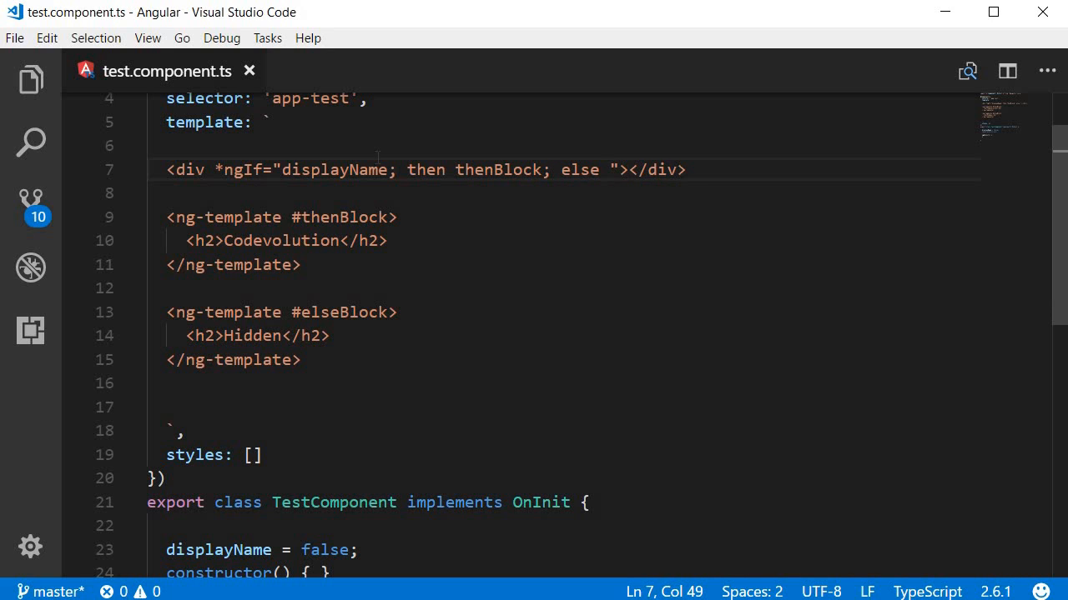
text(elseBlock)
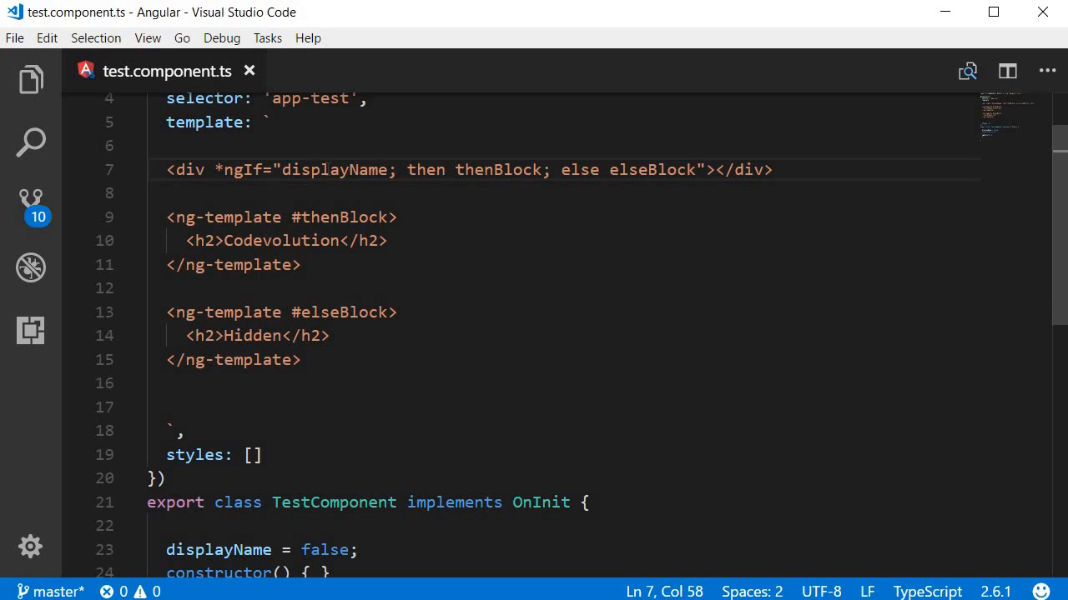
double_click(334, 170)
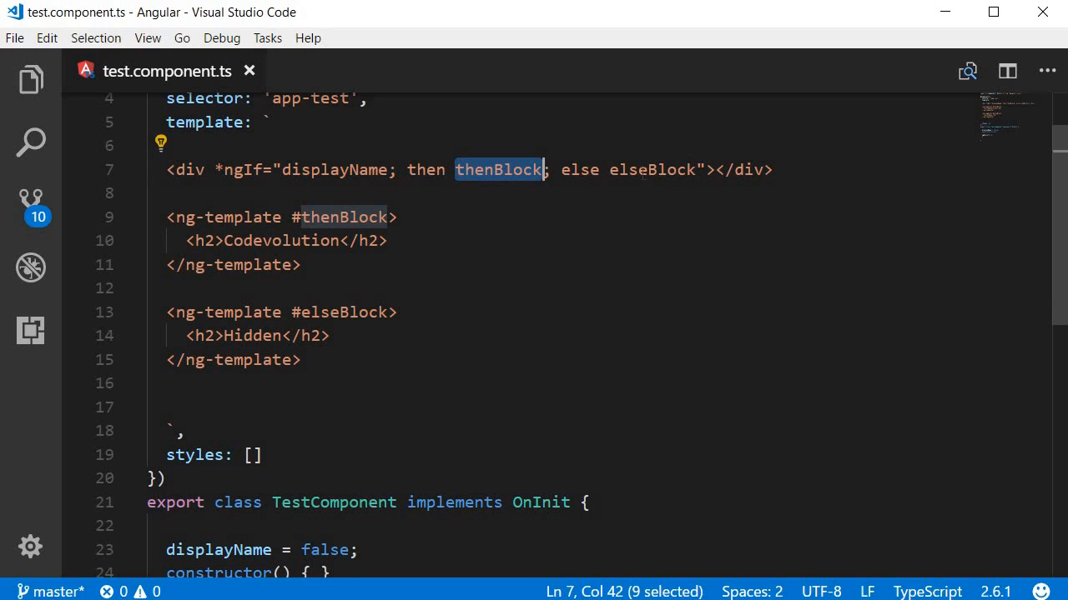
double_click(653, 171)
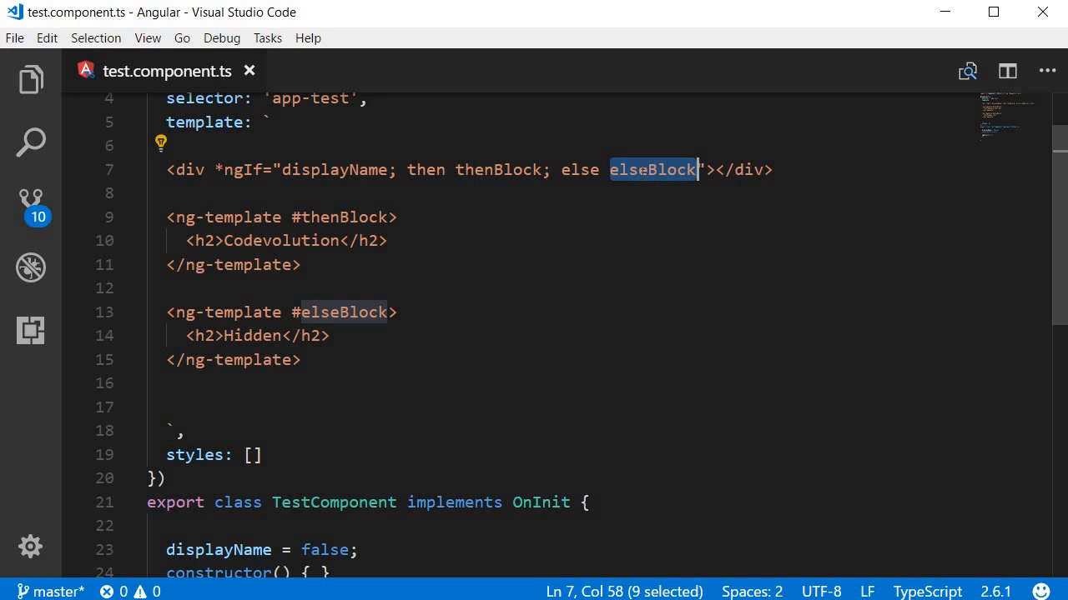
mouse_move(327, 411)
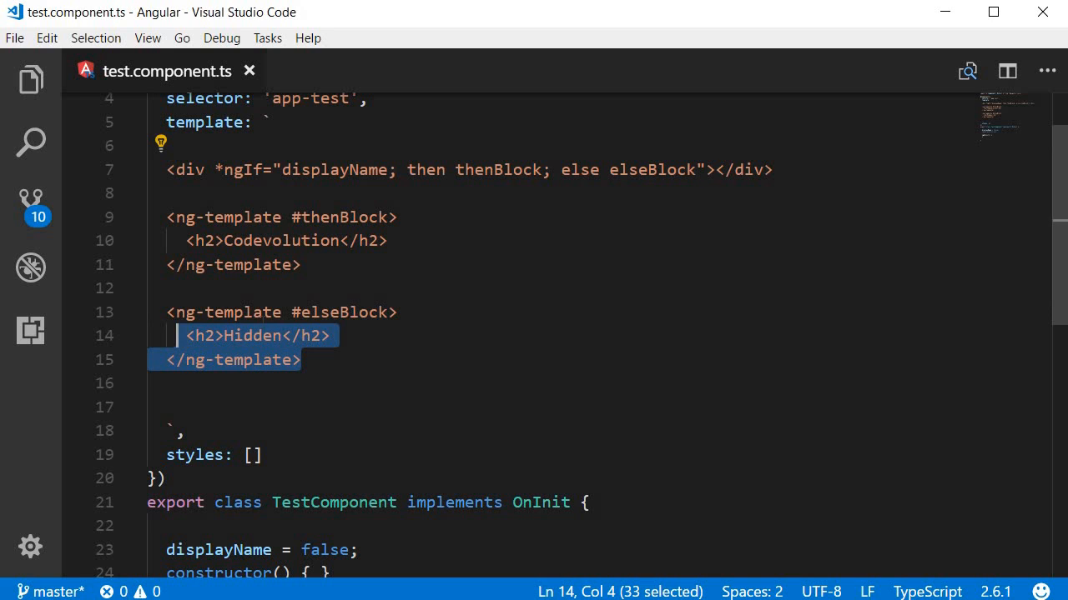
click(300, 361)
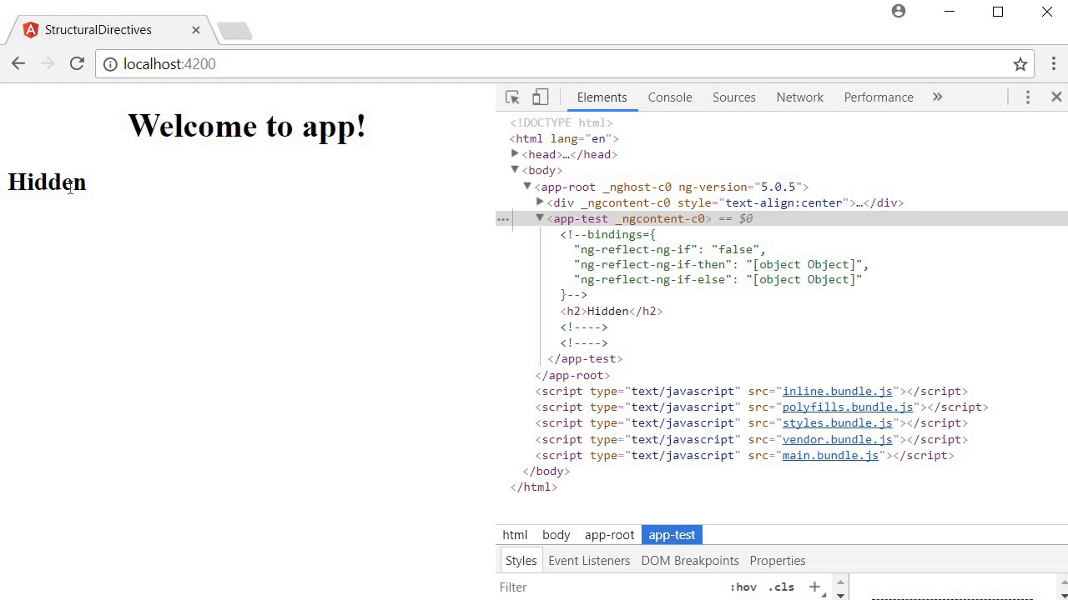
mouse_move(338, 551)
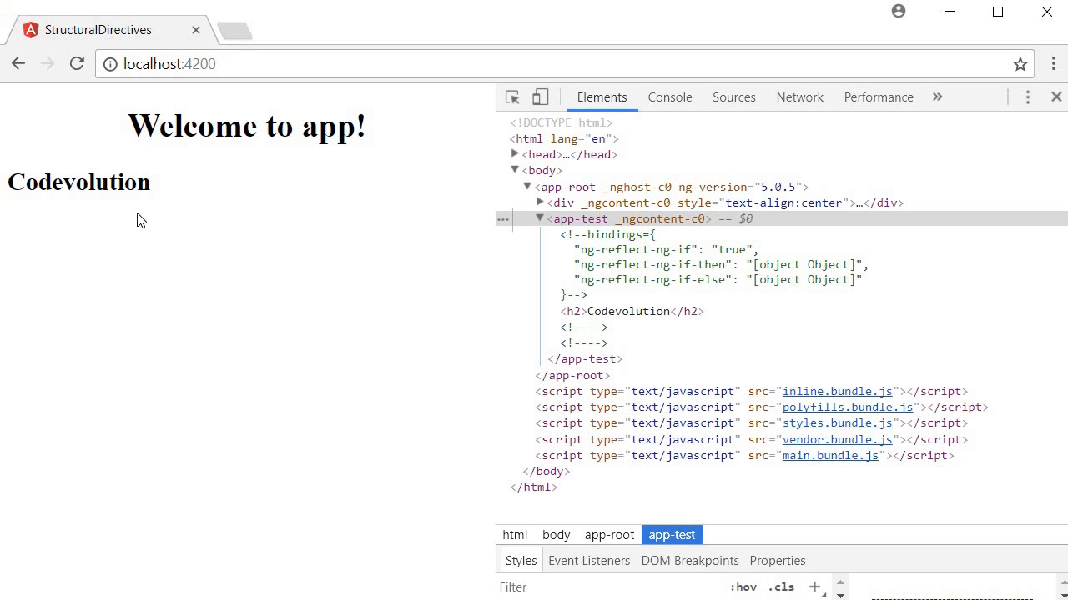
Step: Highlight the rendered Codevolution heading on localhost:4200 to confirm the thenBlock shows
double_click(79, 182)
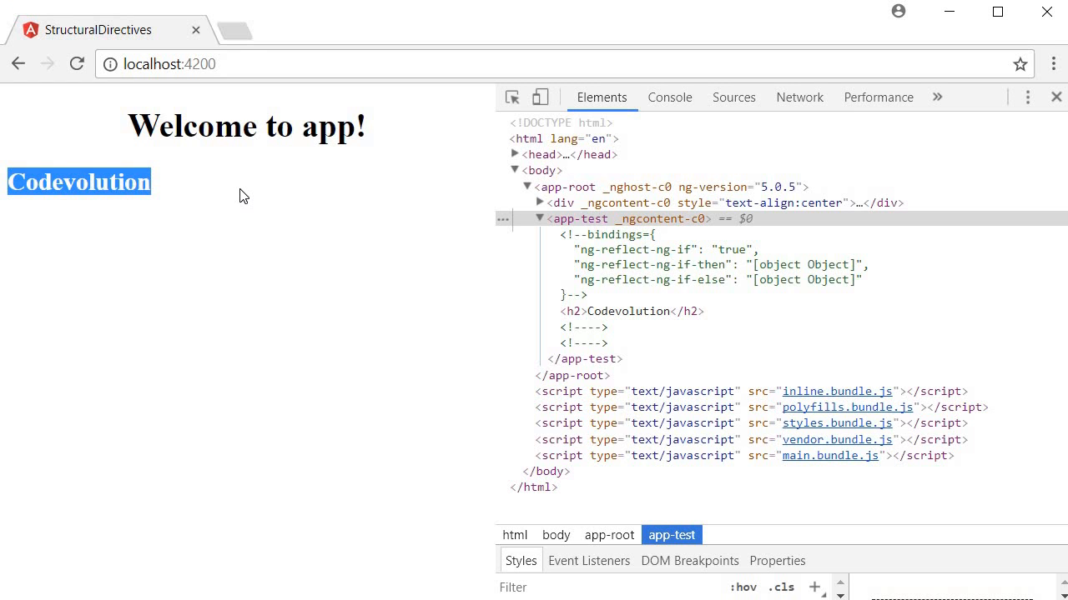